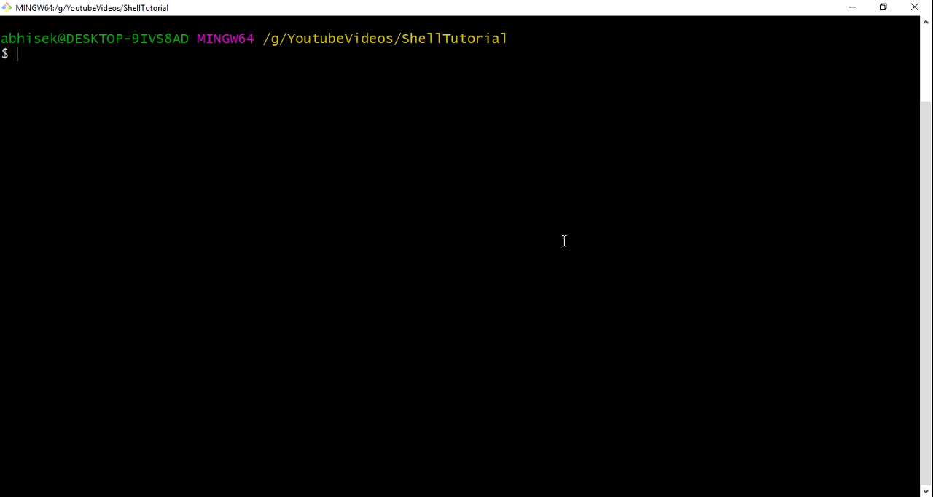
# Step: Open a new file getoptsDemo.sh in vi with 'vi getoptsDemo.sh'
pyautogui.write('vi geto')
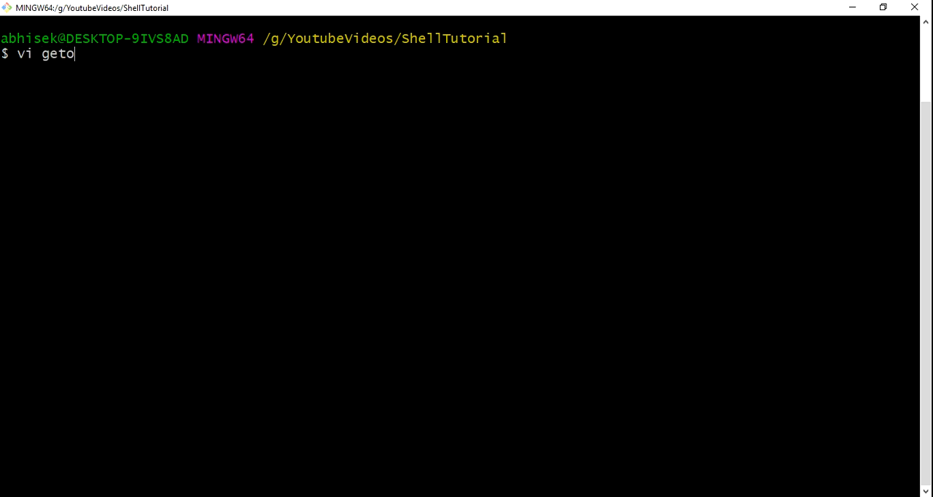
pyautogui.write('pts.')
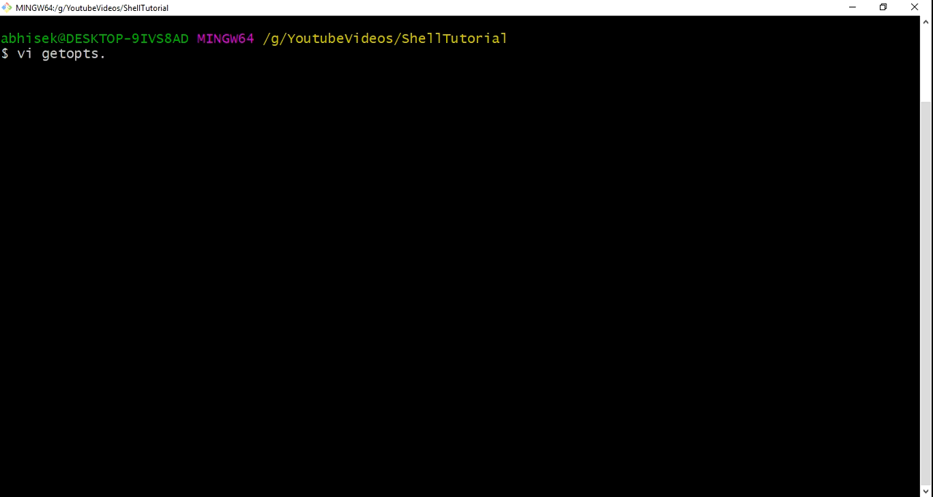
pyautogui.write('Demo')
pyautogui.write('#!')
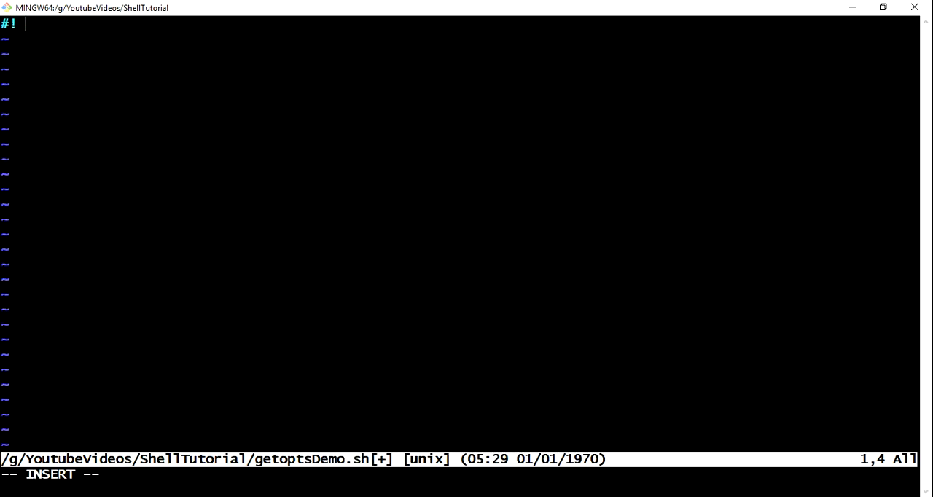
# Step: Write the '#! /bin/bash' shebang and a '$# total number of passed arguments the $1 $2...$n' comment
pyautogui.write('/bin/b')
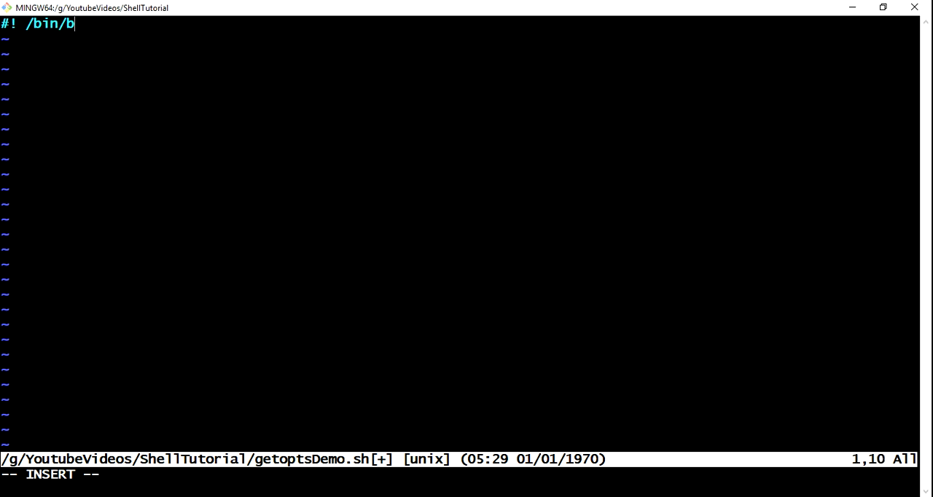
pyautogui.write('ash')
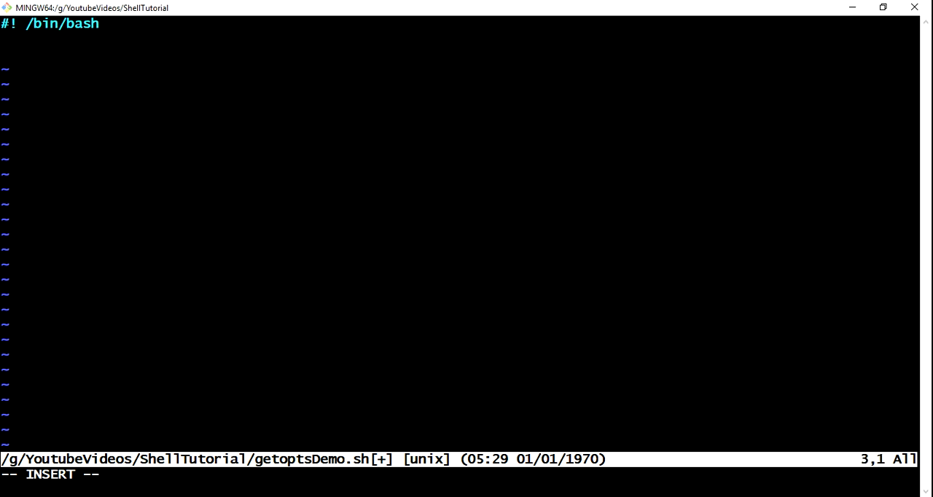
pyautogui.write('$#')
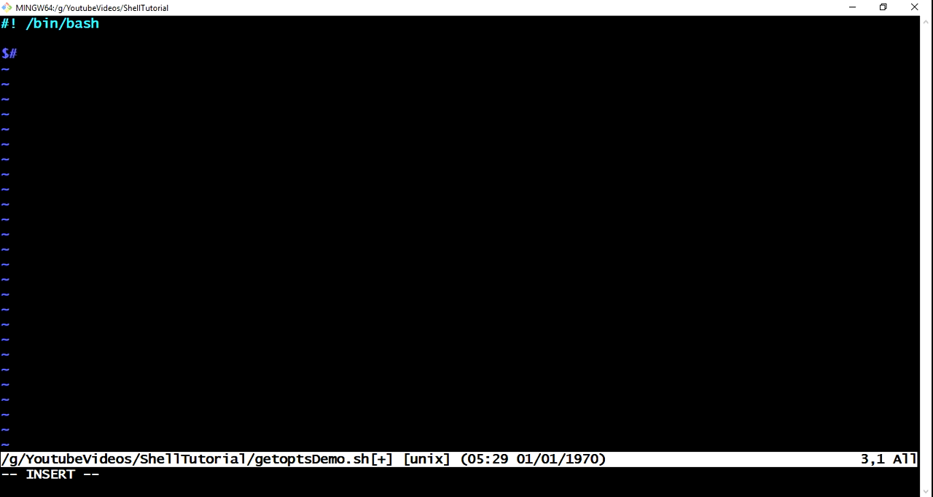
pyautogui.write('#')
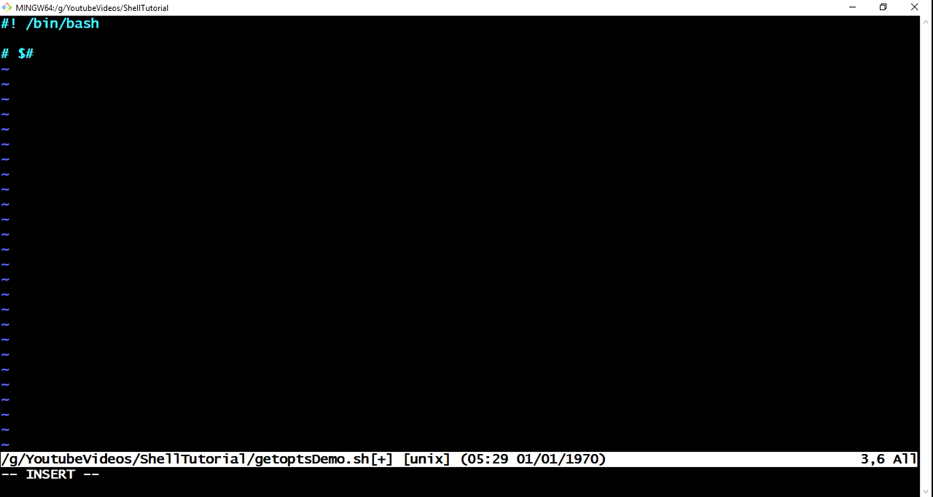
pyautogui.write('total')
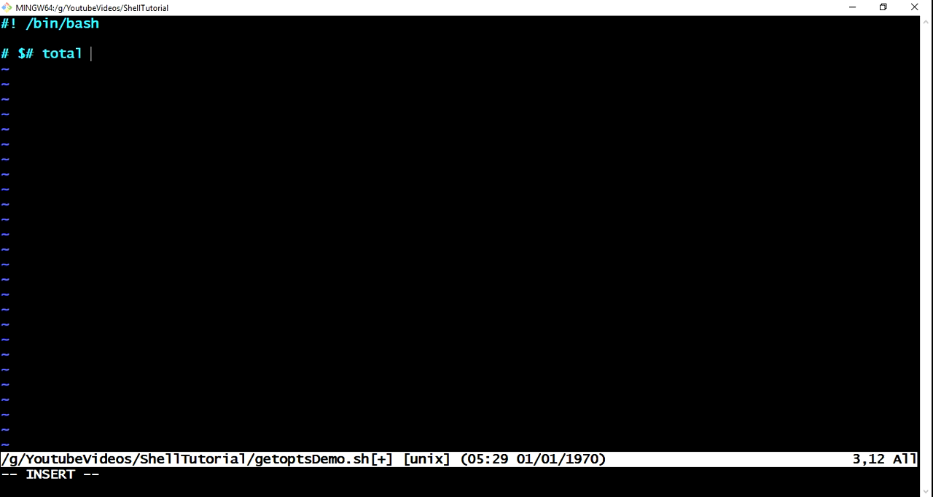
pyautogui.write('number')
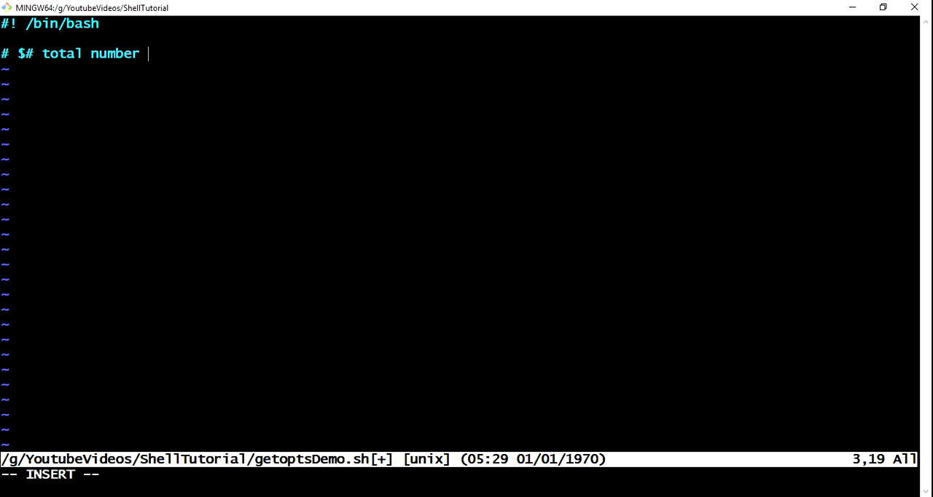
pyautogui.write('of passed a')
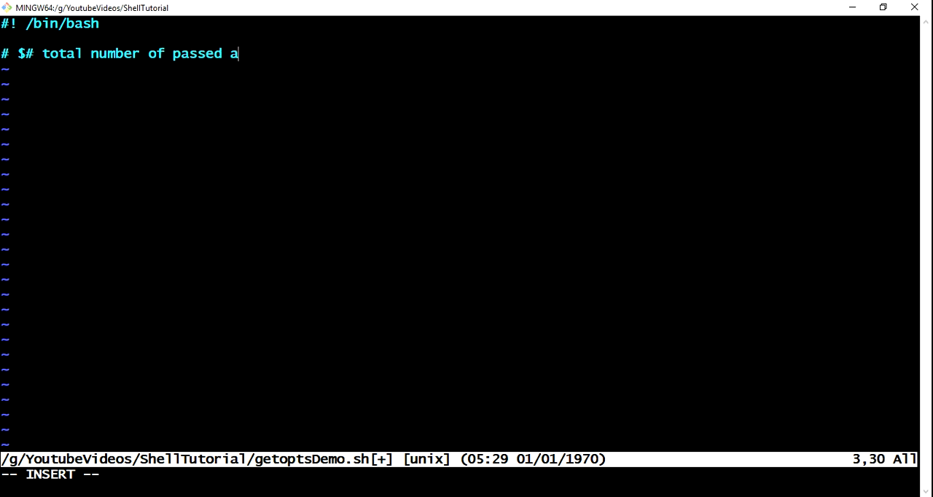
pyautogui.write('rguments')
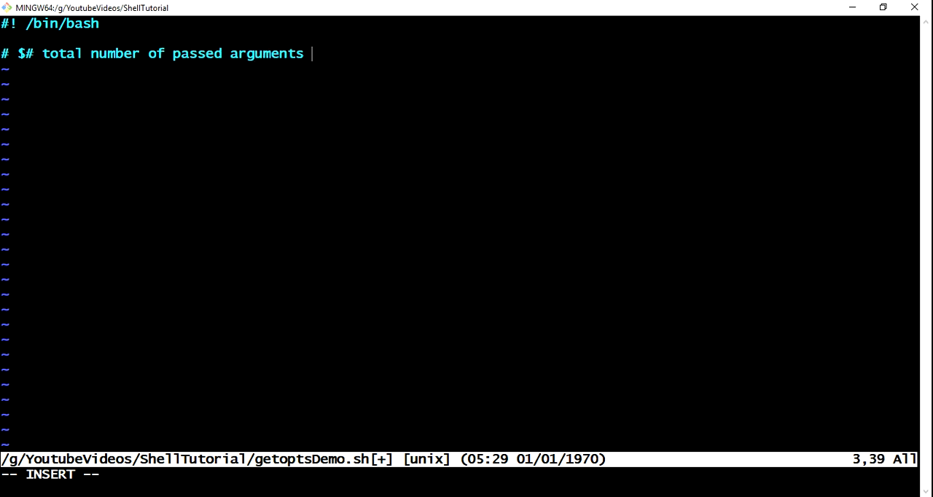
pyautogui.write('the $1 $@')
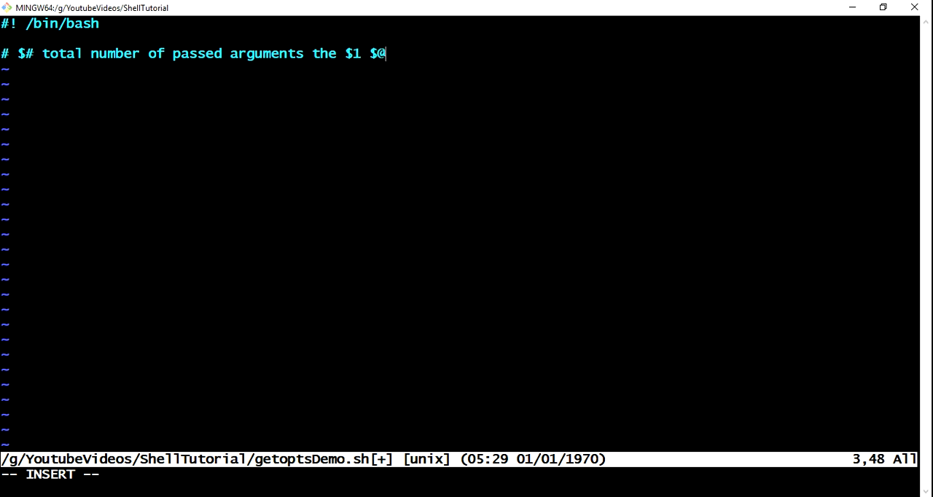
pyautogui.write('2...')
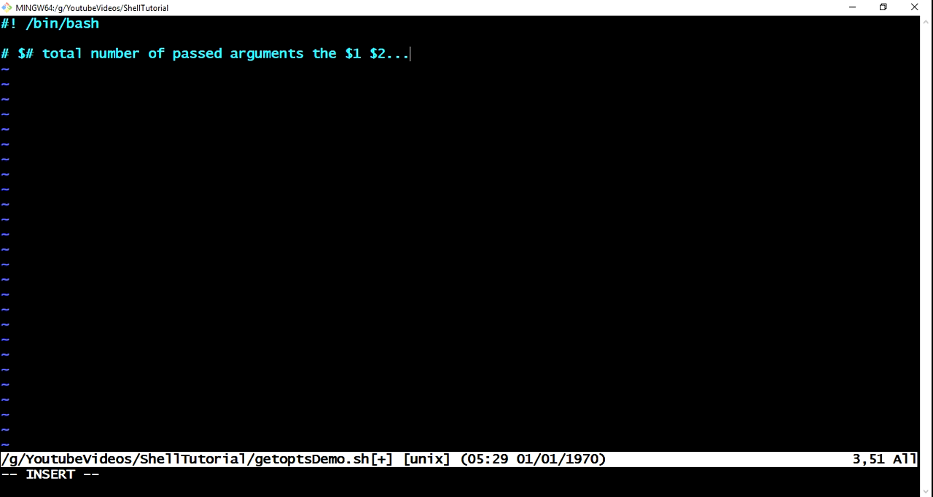
pyautogui.write('$n')
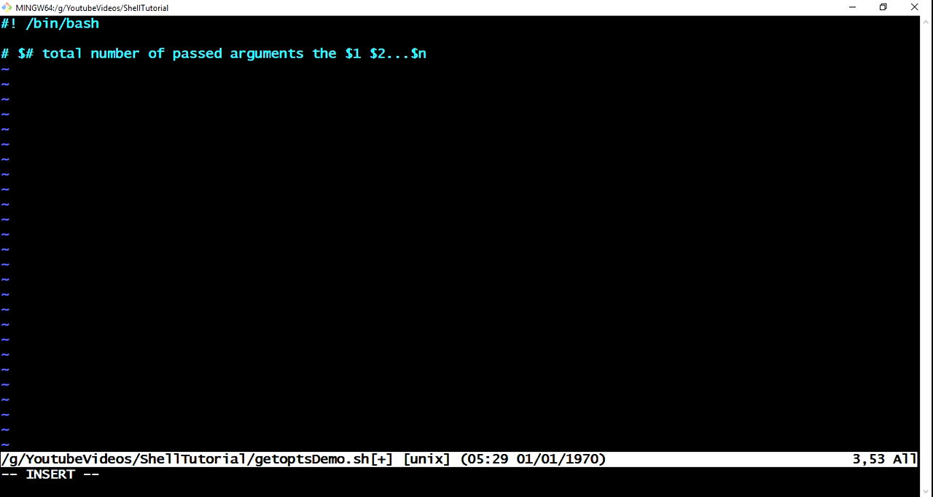
pyautogui.press('Enter')
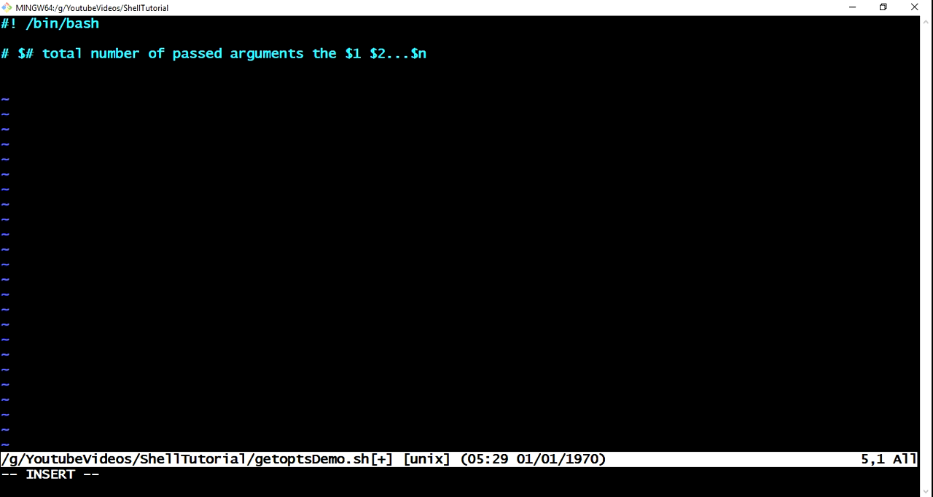
# Step: Type the loop header 'while getopts 'suid' options', followed by 'do' and 'done' lines
pyautogui.write('while')
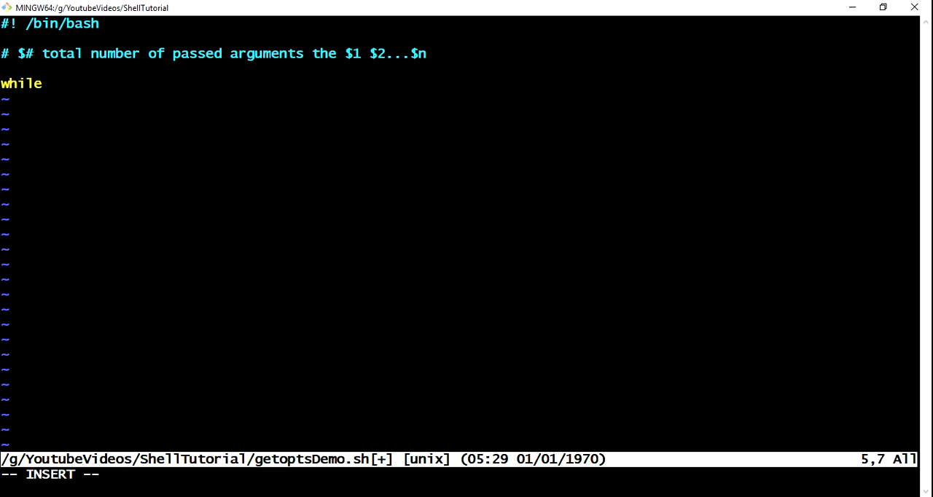
pyautogui.write('get')
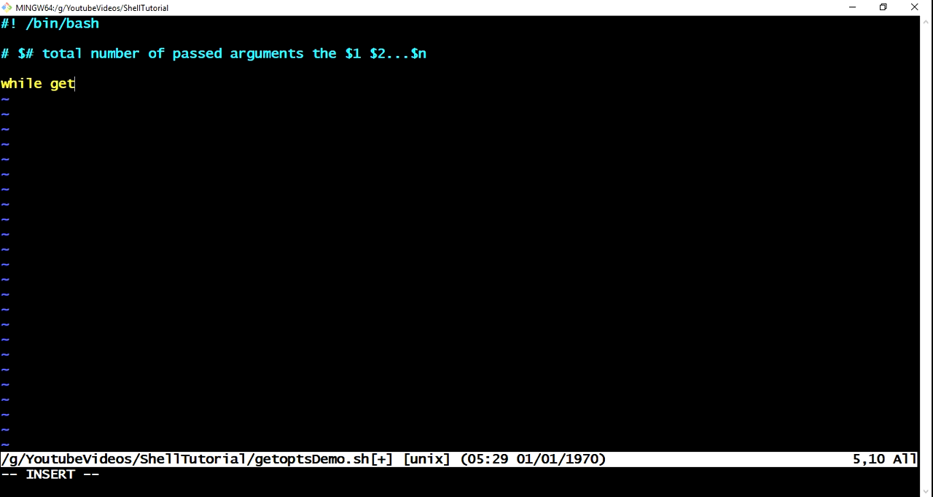
pyautogui.write('opts')
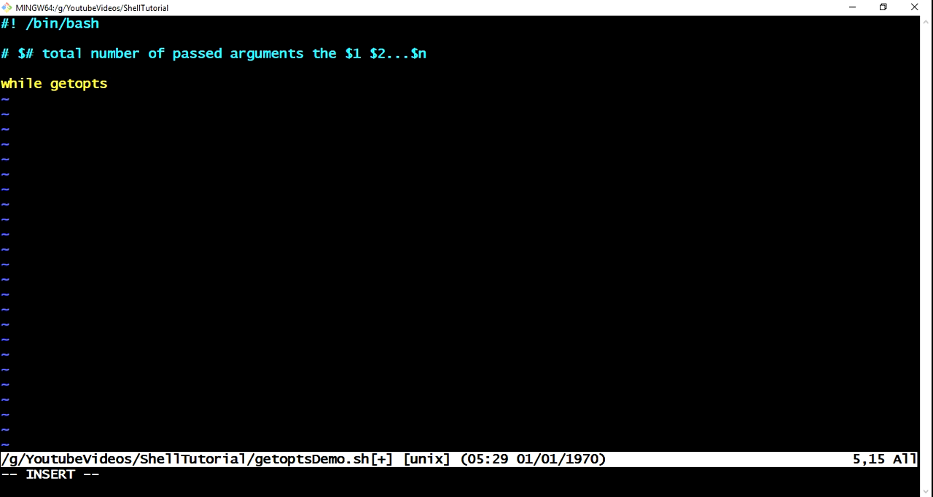
pyautogui.write('" "')
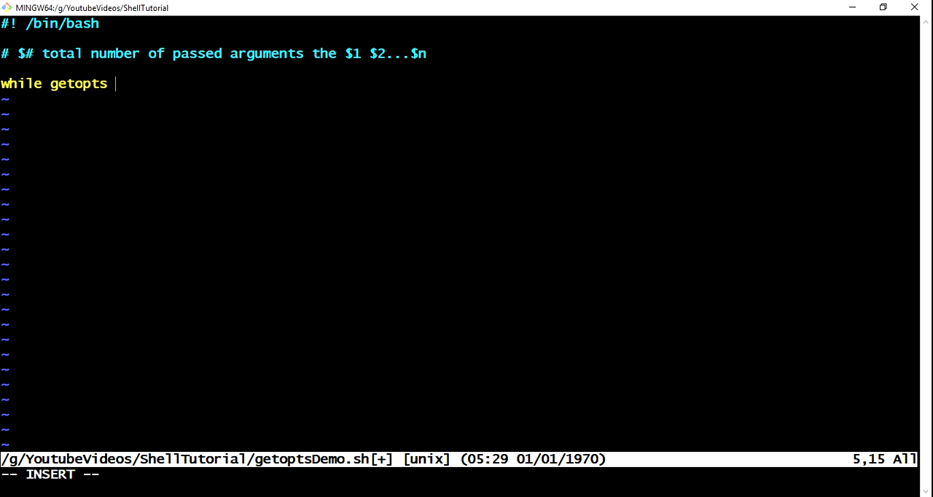
pyautogui.write("'")
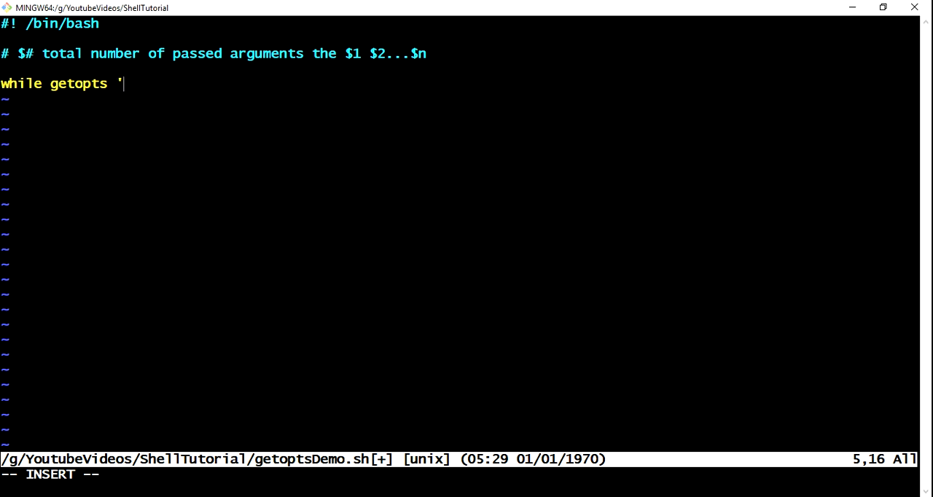
pyautogui.write('s')
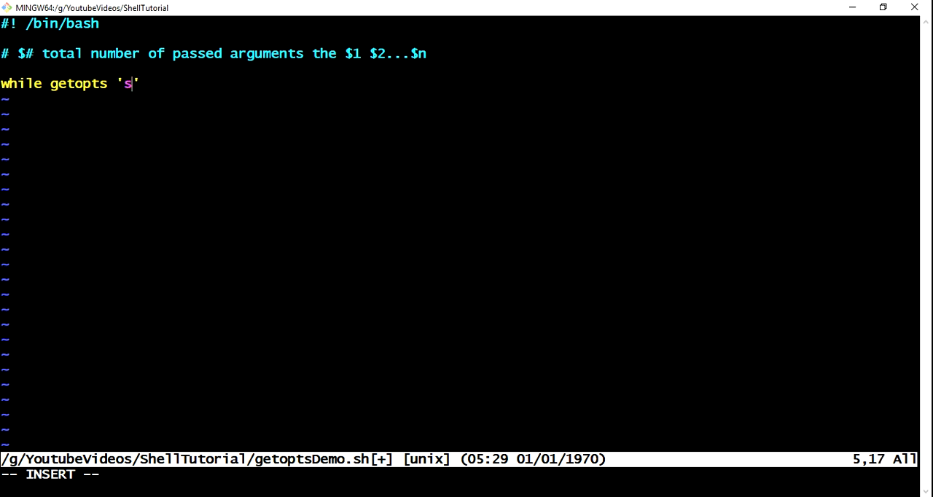
pyautogui.write('uid')
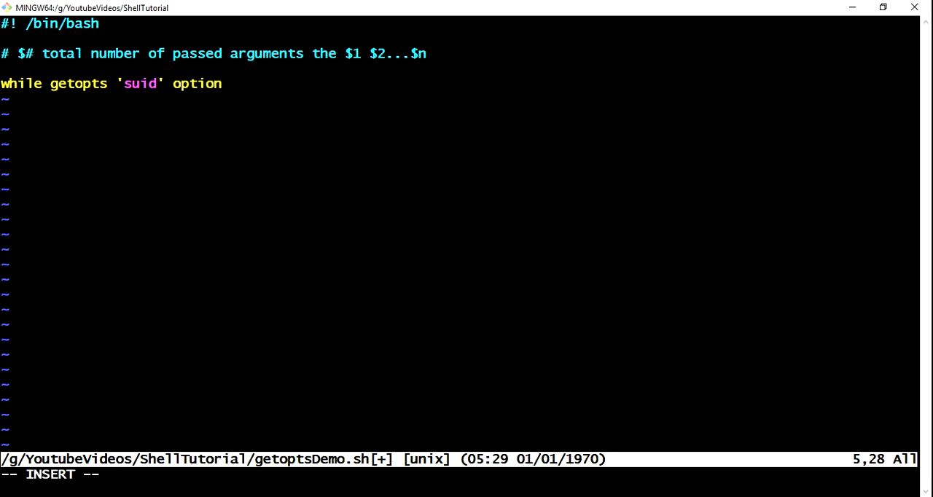
pyautogui.write('s')
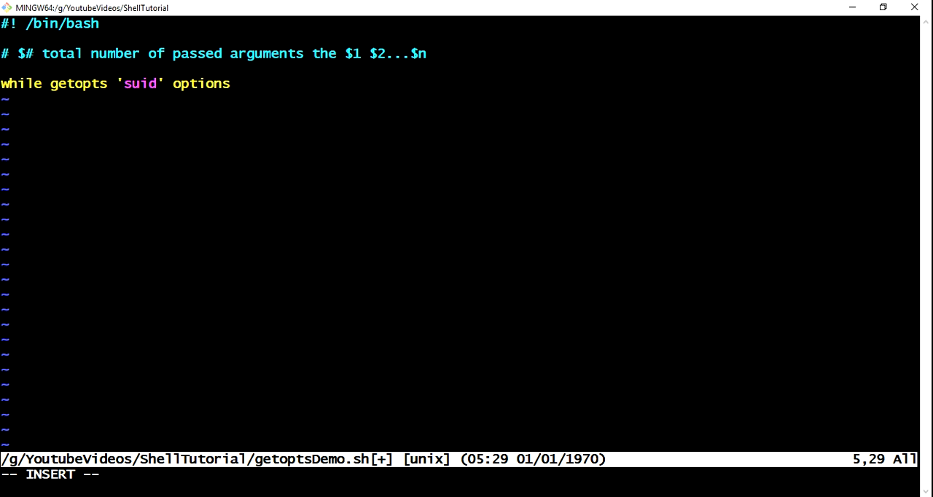
pyautogui.press('Enter')
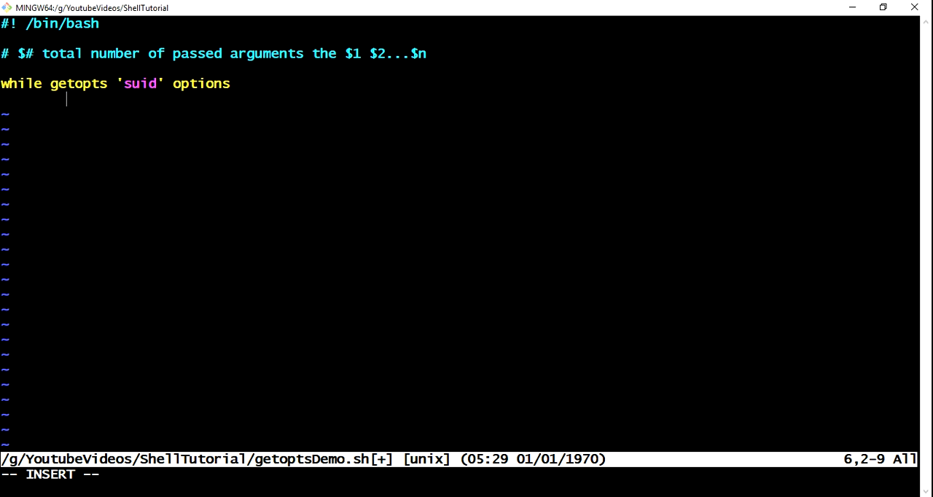
pyautogui.write('do')
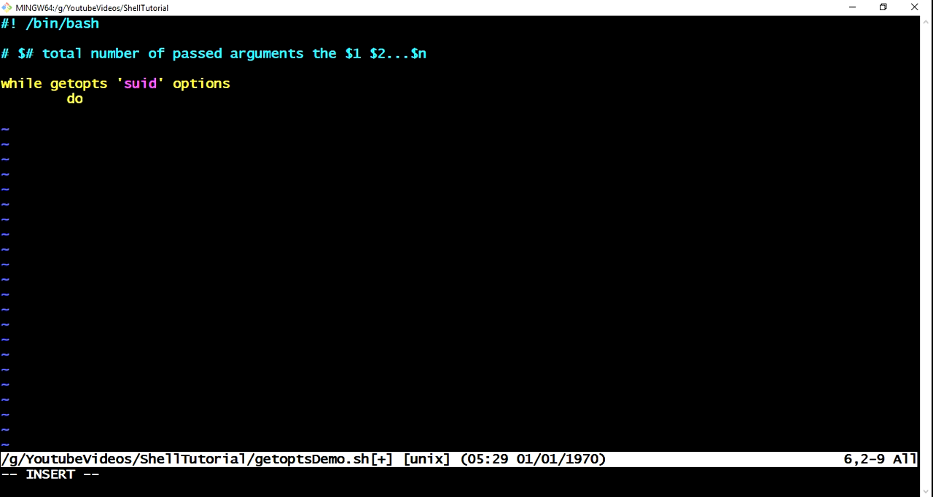
pyautogui.write('don')
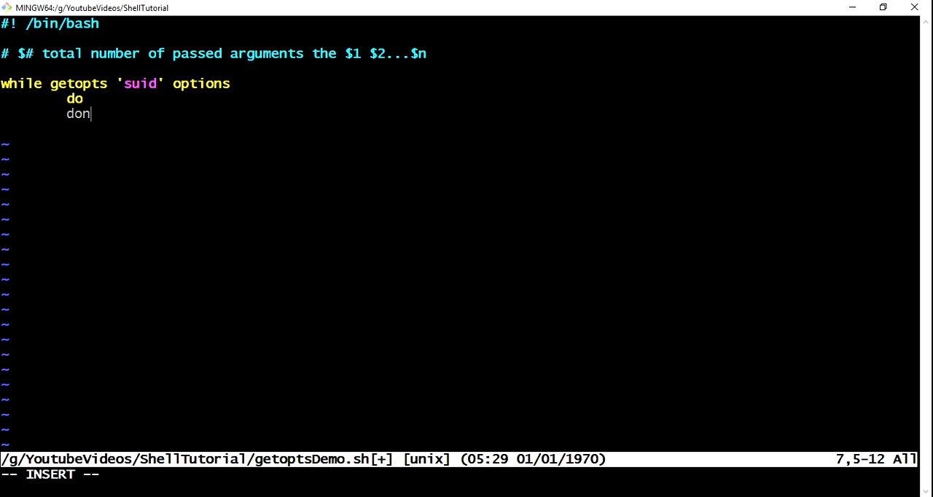
pyautogui.write('e')
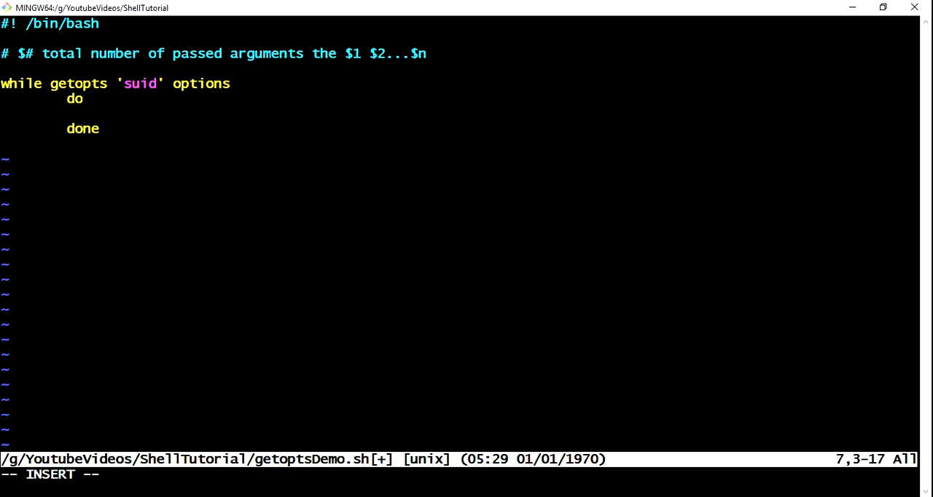
# Step: Add the line 'case $options in' inside the loop body
pyautogui.write('cas')
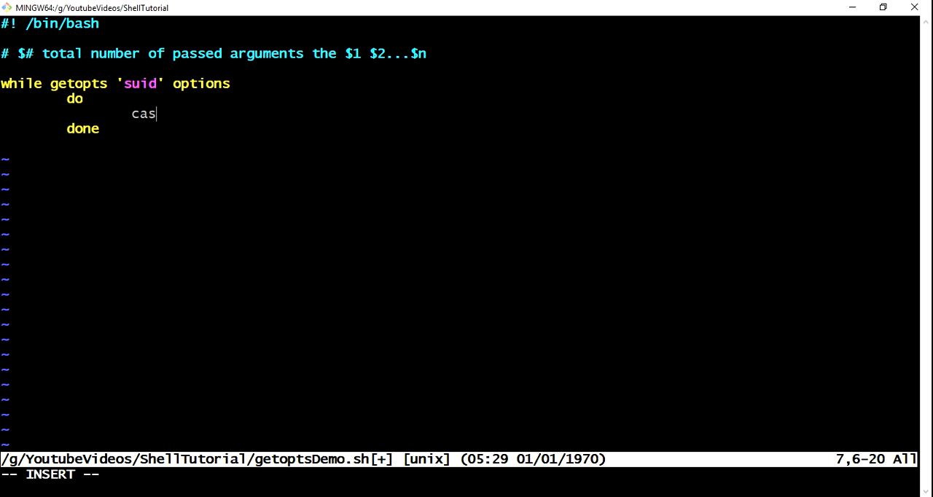
pyautogui.write('e')
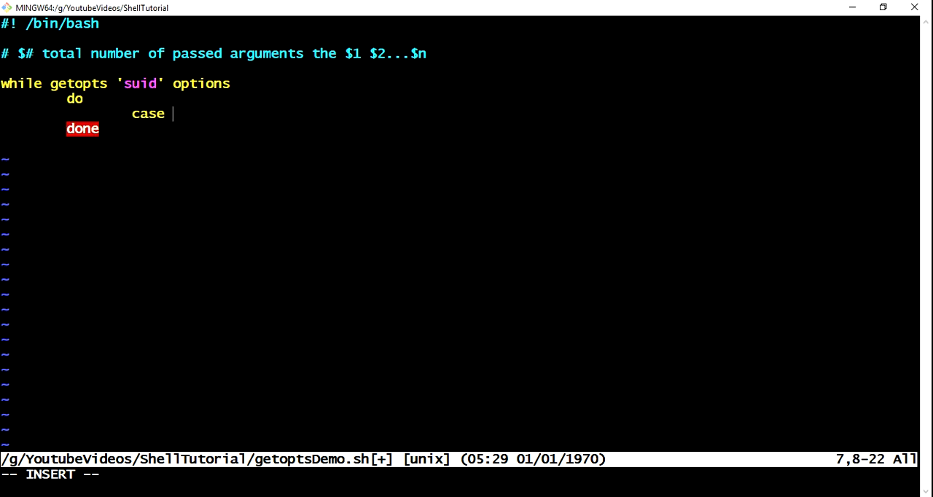
pyautogui.write('$')
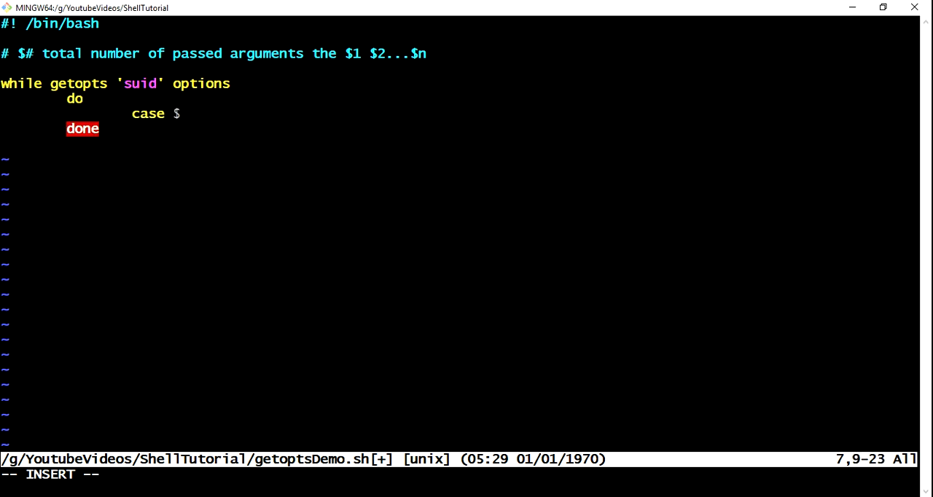
pyautogui.write('options')
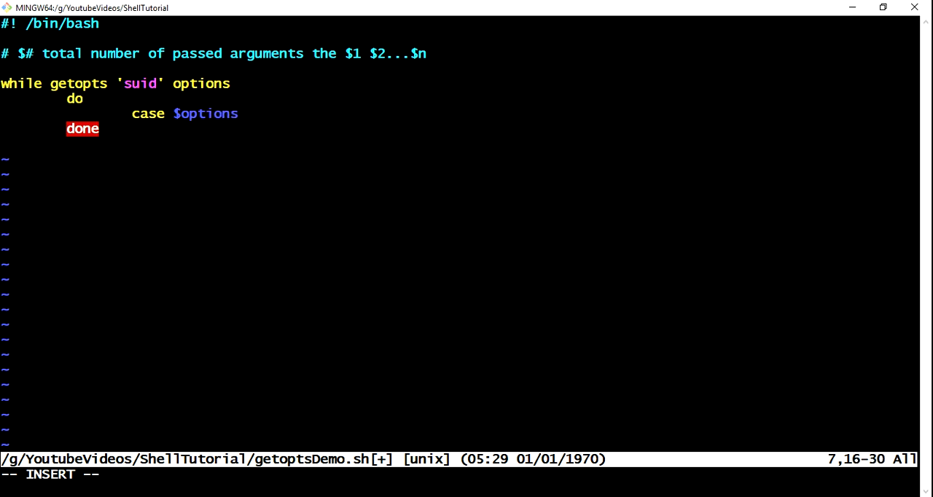
pyautogui.write('in')
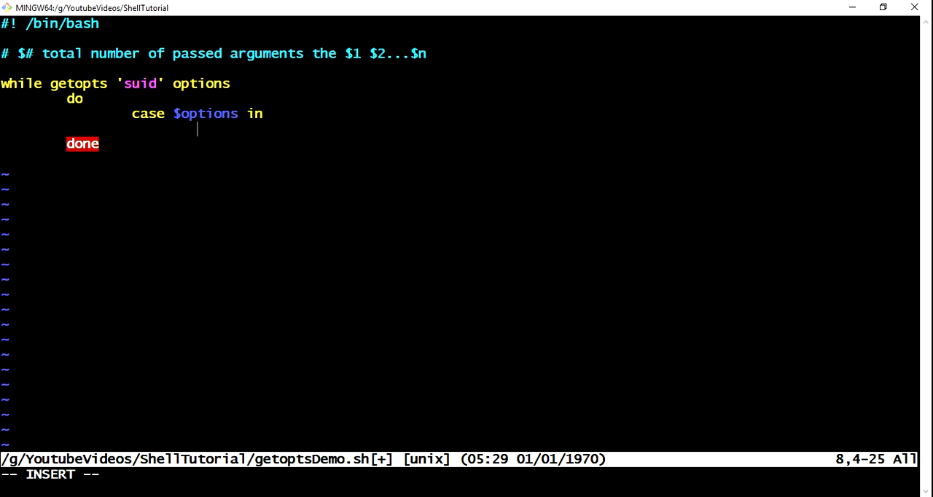
pyautogui.moveTo(146, 88)
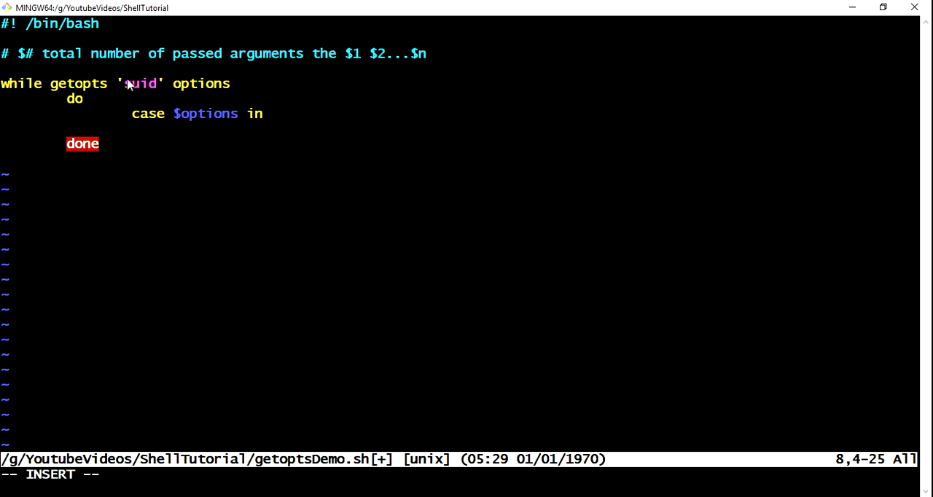
pyautogui.moveTo(129, 88)
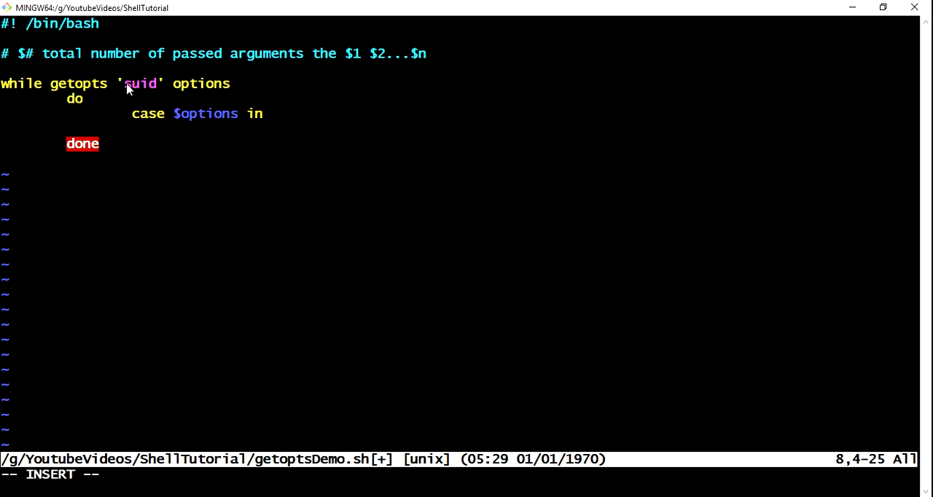
pyautogui.moveTo(197, 87)
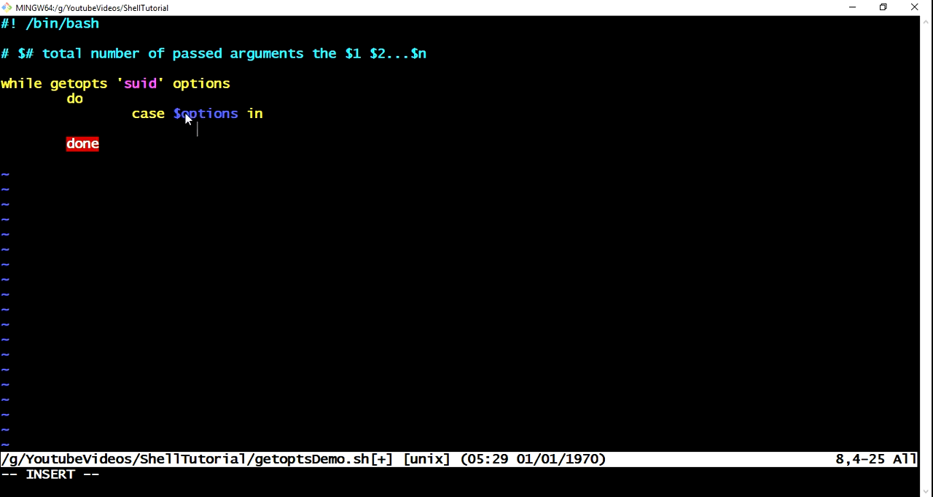
pyautogui.moveTo(332, 136)
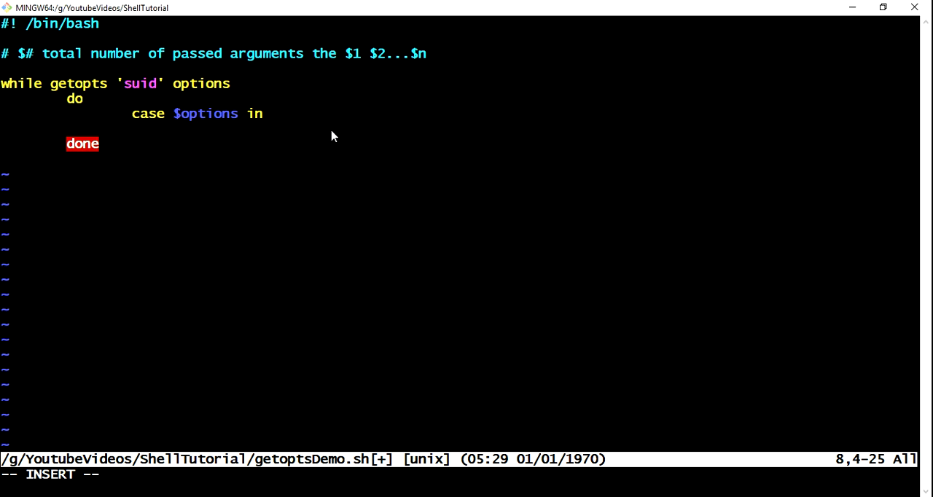
# Step: Add the branch s) echo "Saving output report" ending with ;;
pyautogui.write('s')
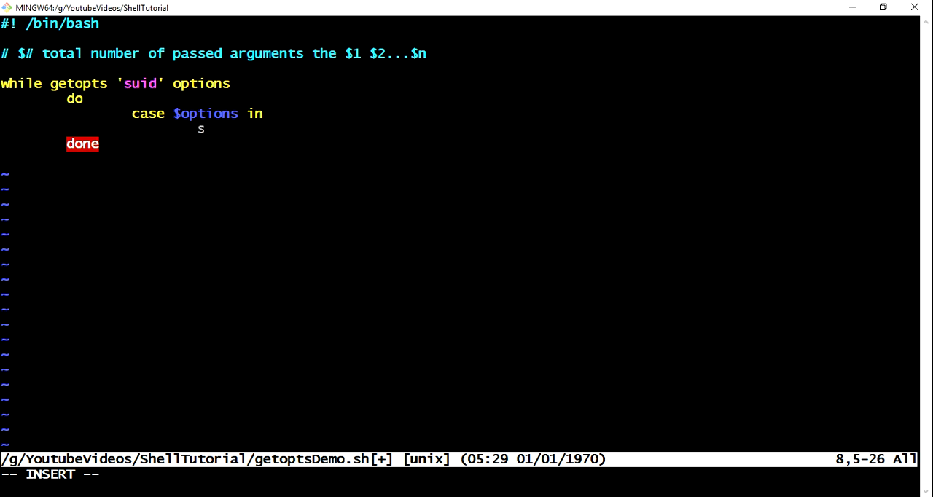
pyautogui.write(')')
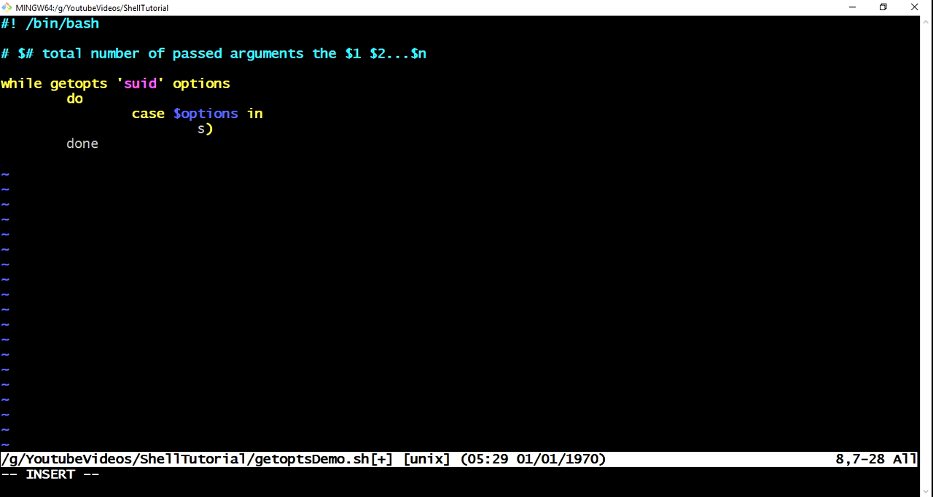
pyautogui.write('echo :')
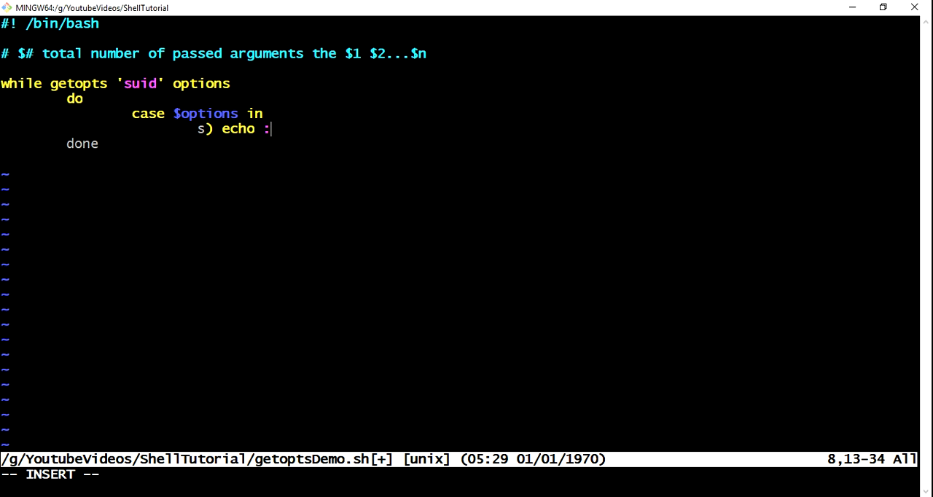
pyautogui.write('"Sav')
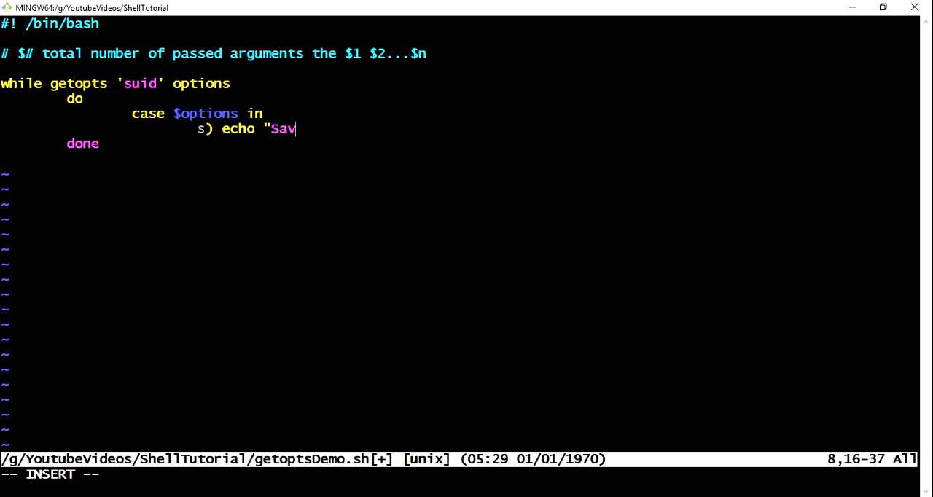
pyautogui.write('ing out')
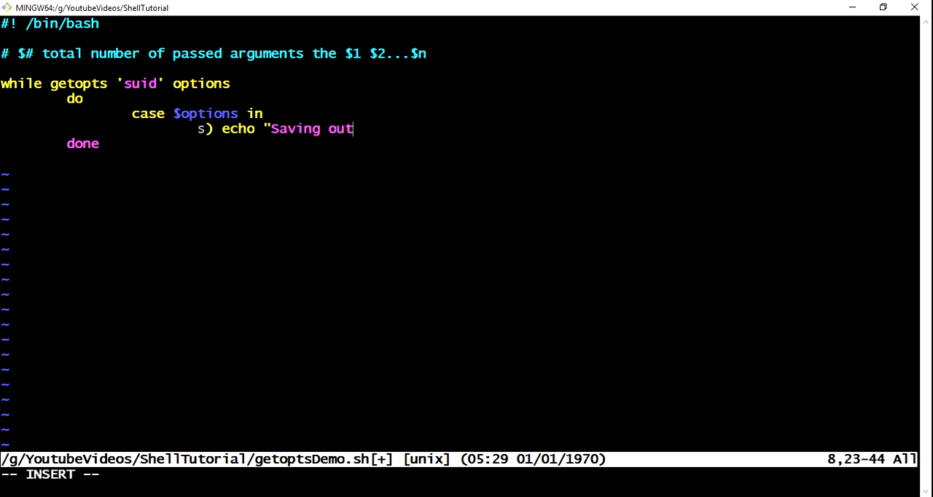
pyautogui.write('put report')
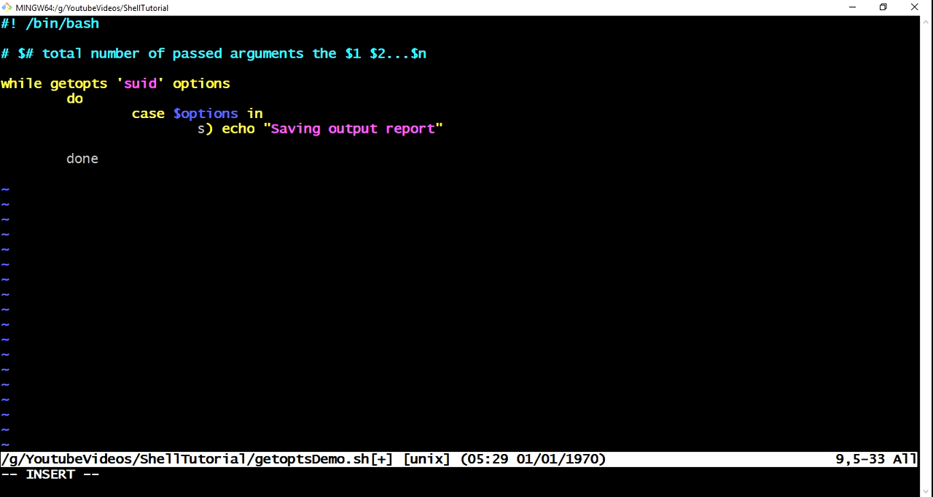
pyautogui.write(';;')
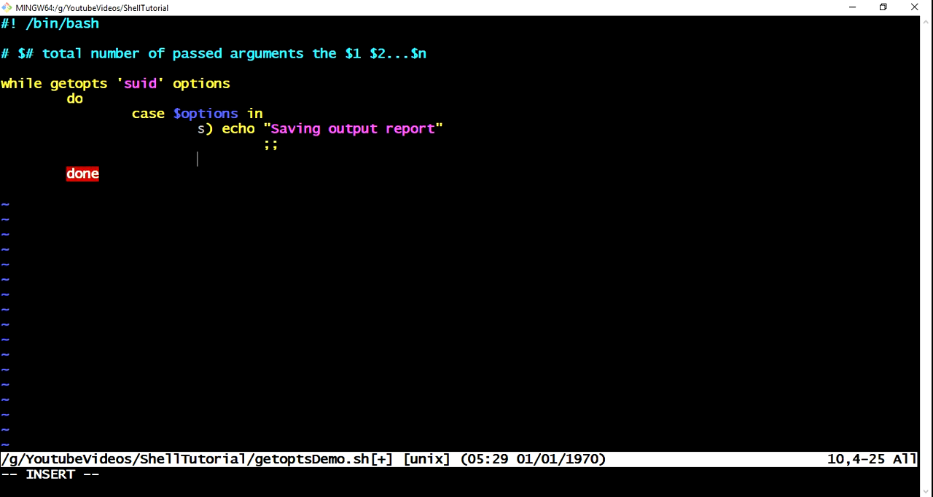
# Step: Add the branch u) echo "Update input file", correcting the typo
pyautogui.write('u')
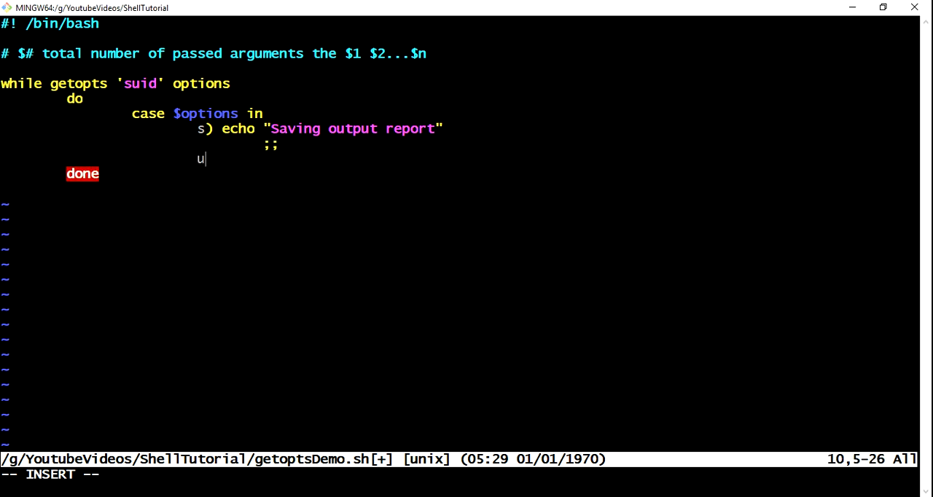
pyautogui.write(')')
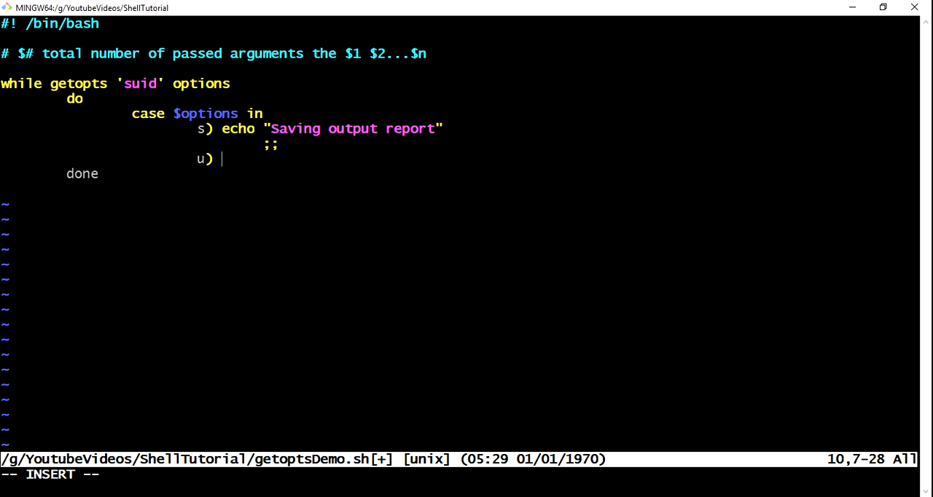
pyautogui.write('echo "UPdate')
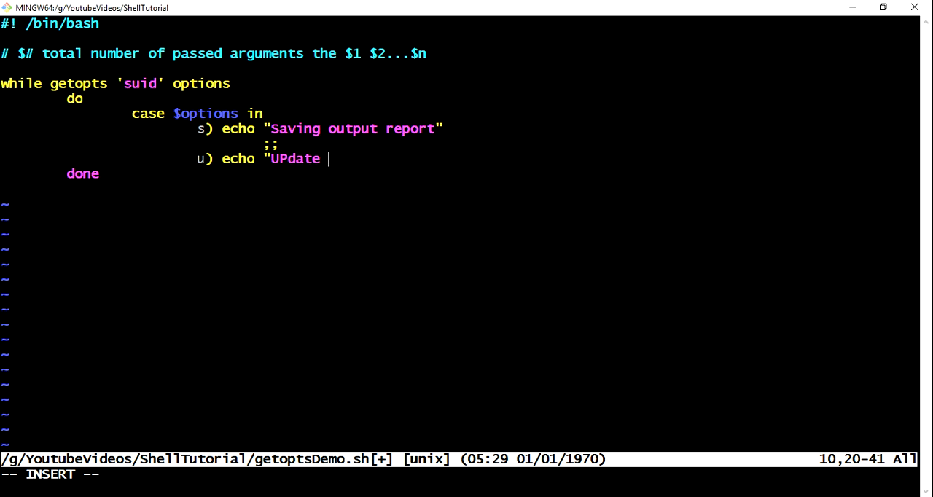
pyautogui.press('BackSpace')
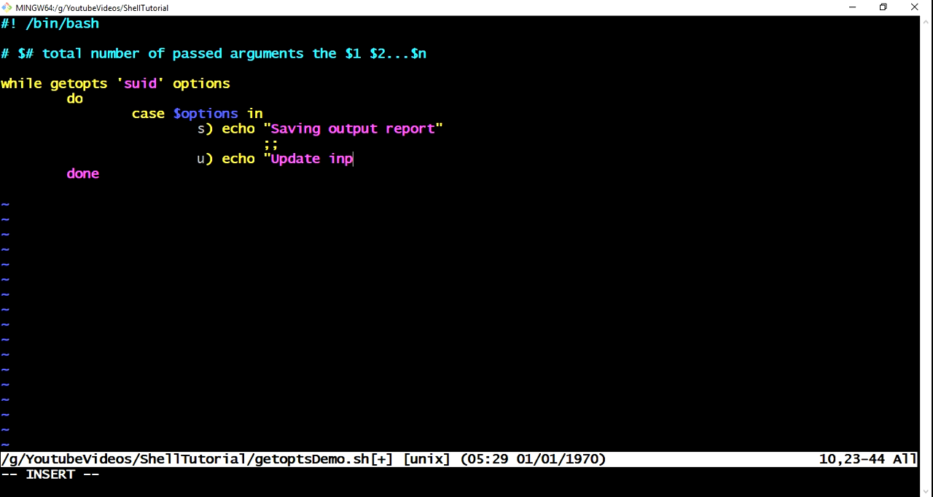
pyautogui.write('ut file"')
pyautogui.write(';;')
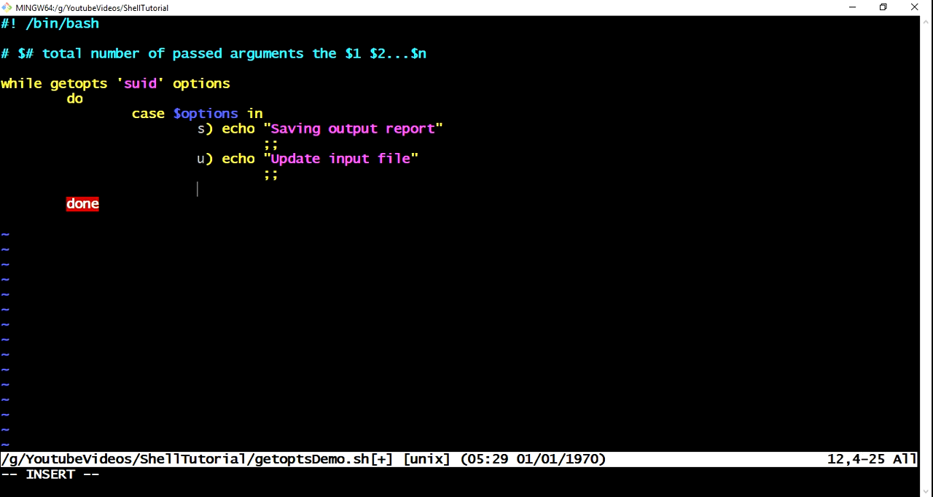
# Step: Type the branch i) echo "Manipulating file line by line"
pyautogui.write('i)')
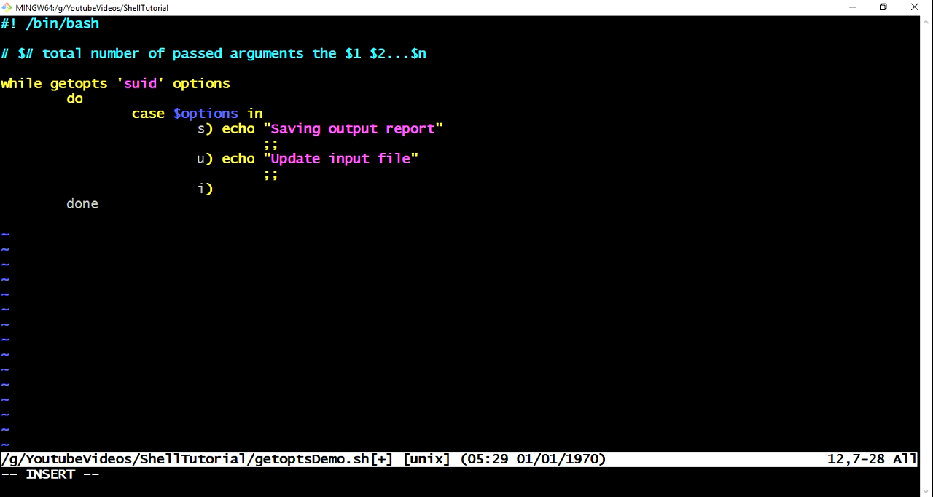
pyautogui.write('ech')
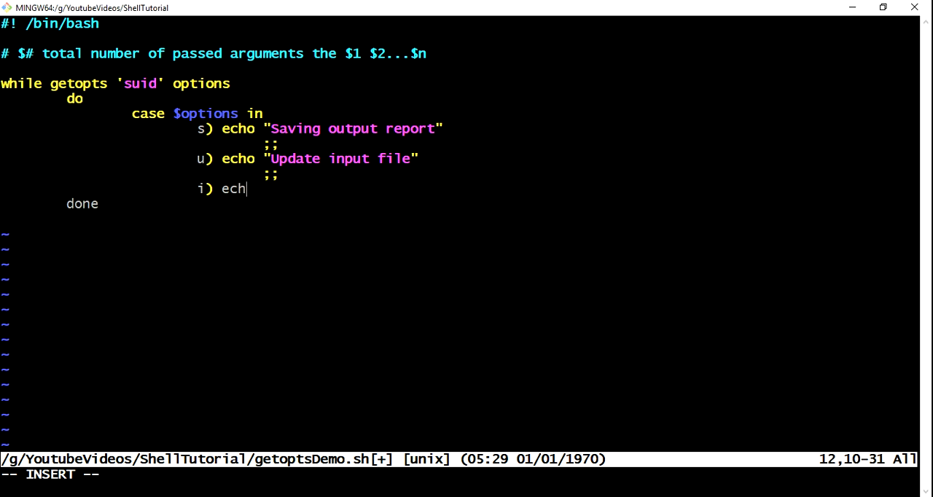
pyautogui.write('o')
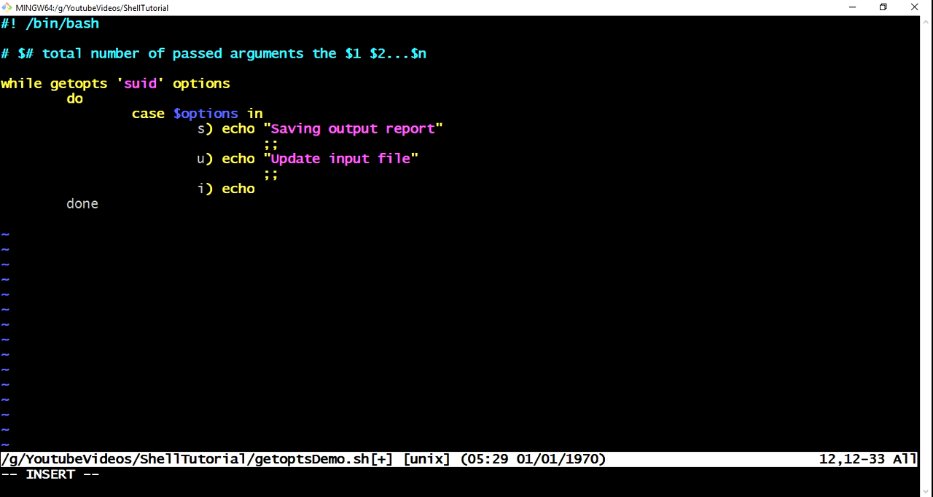
pyautogui.write('"')
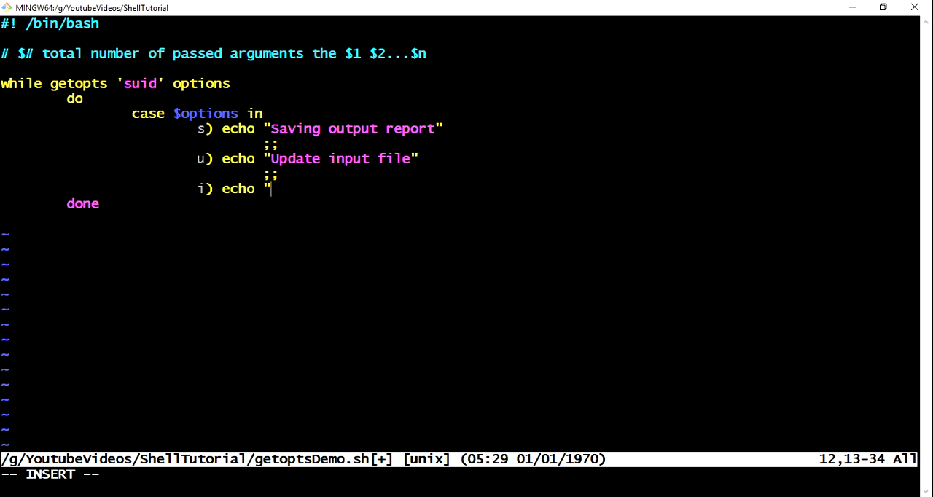
pyautogui.write('M')
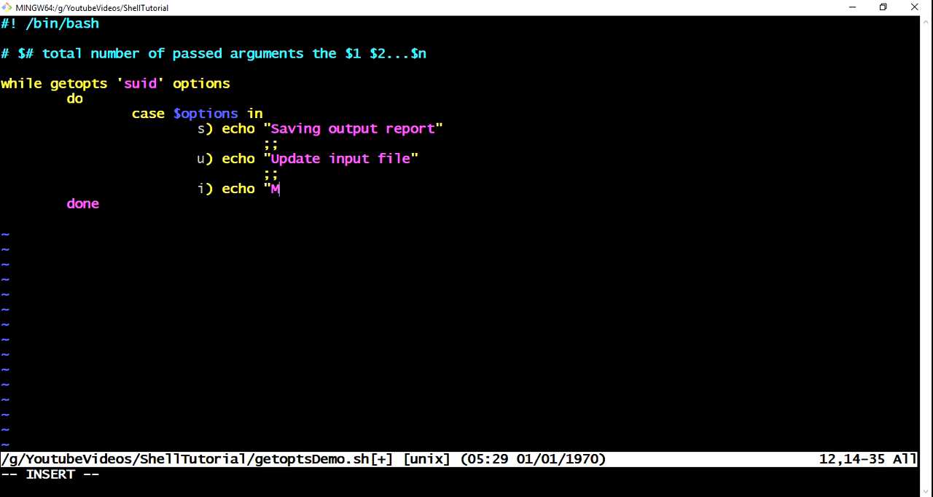
pyautogui.write('anipula')
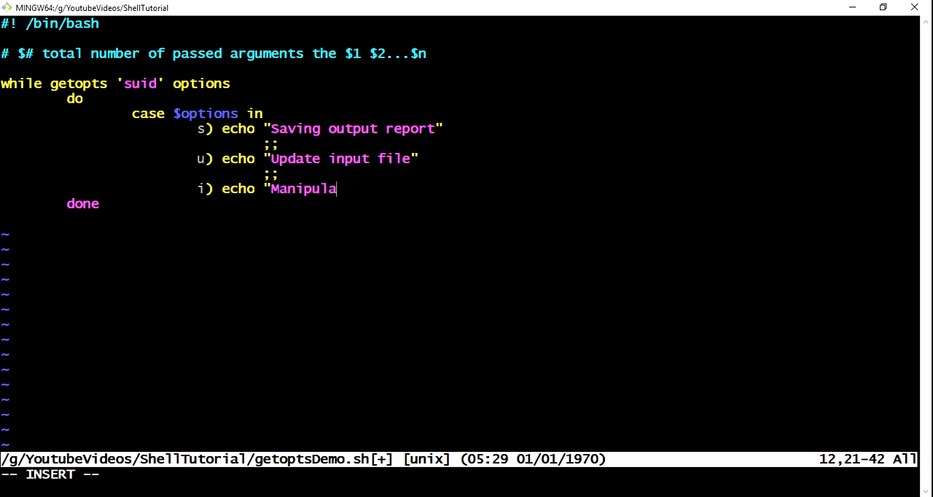
pyautogui.write('ting file line by line')
pyautogui.write(';;')
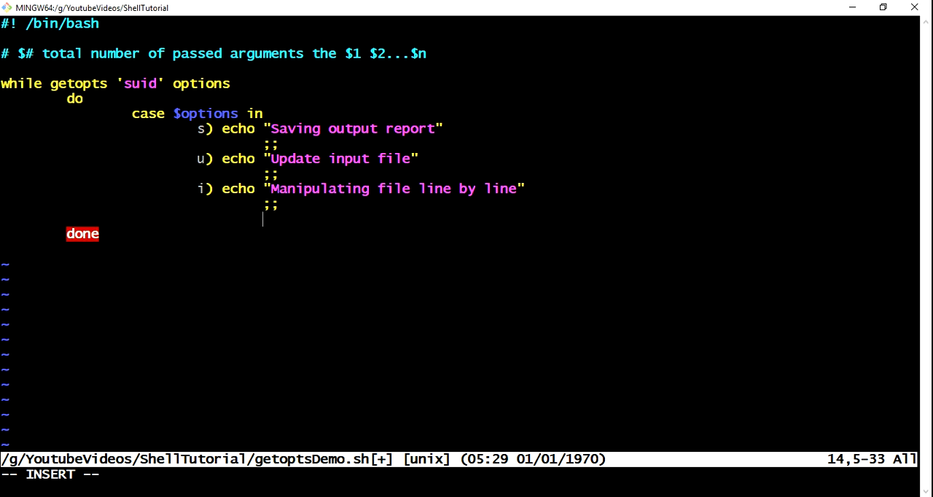
# Step: Write the d) branch echoing "delete input output file before execute shell script" with ;;
pyautogui.write('d')
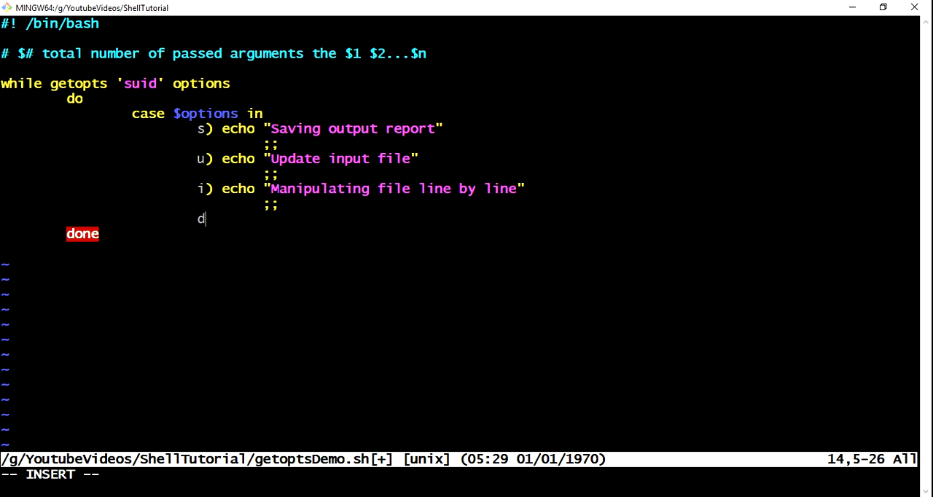
pyautogui.write(') r')
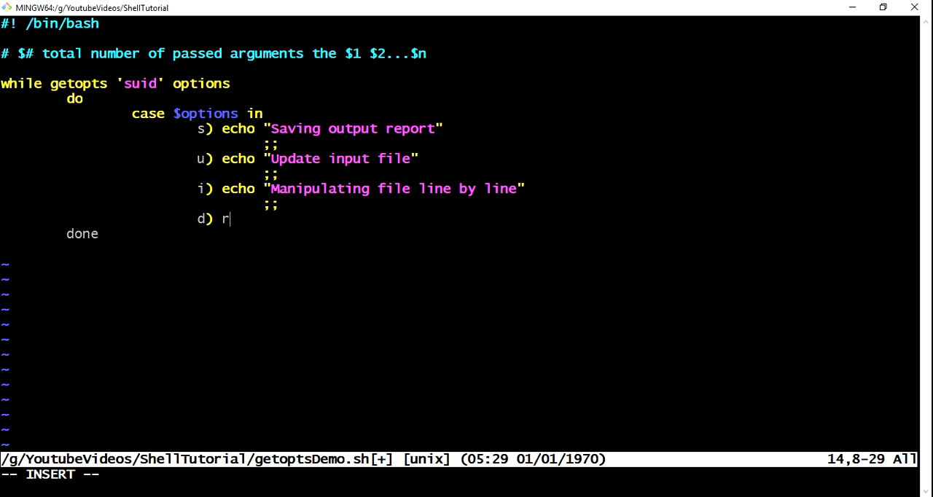
pyautogui.write('echo "')
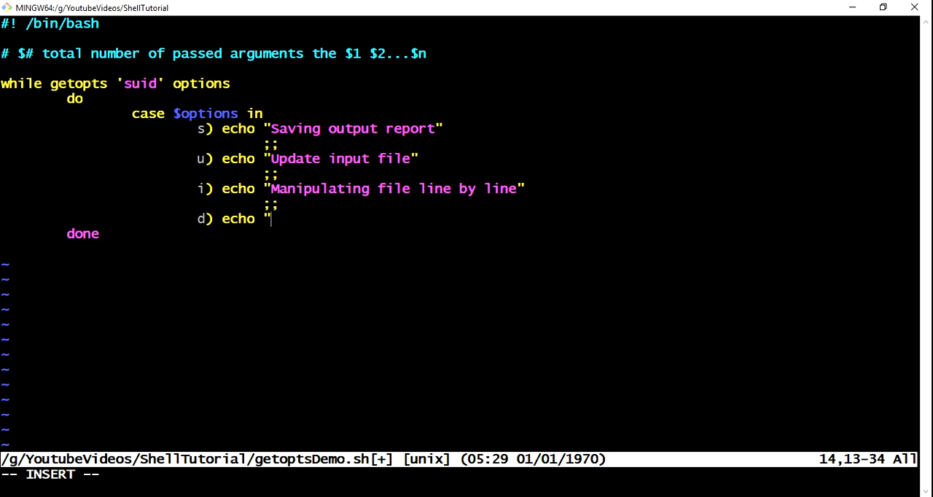
pyautogui.write('delete')
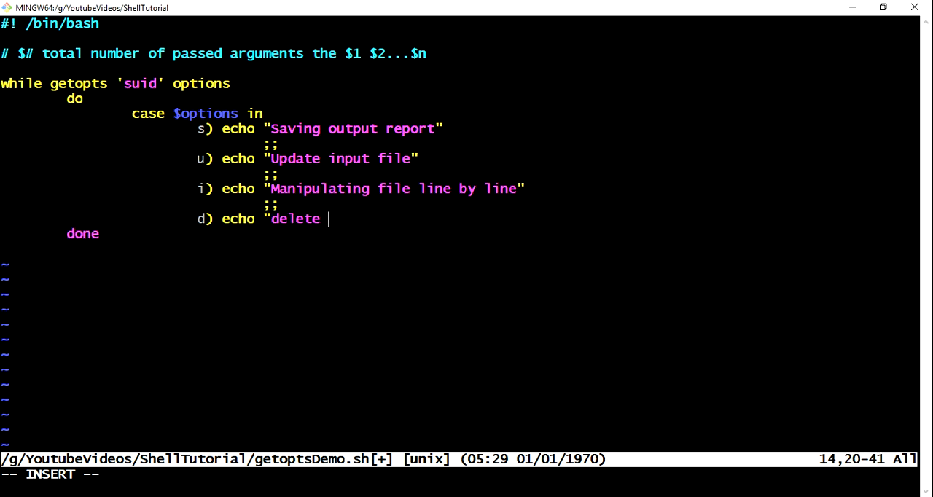
pyautogui.write('nip')
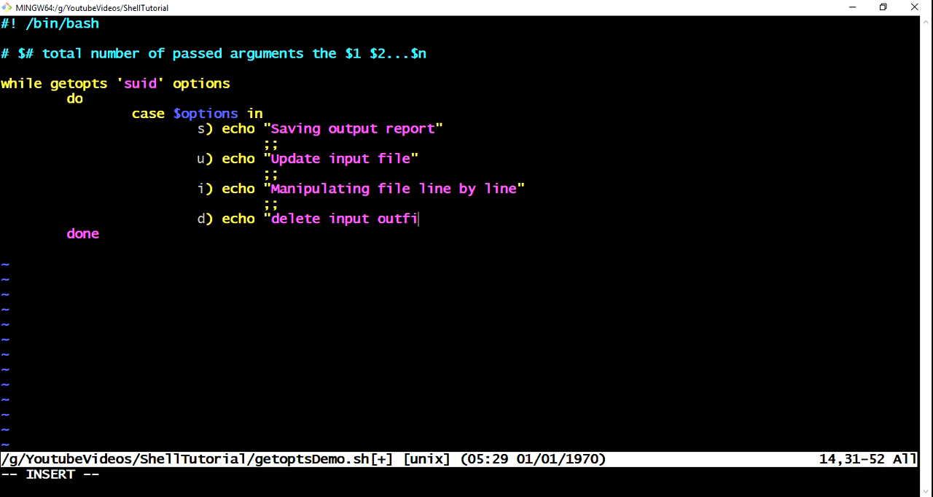
pyautogui.press('BackSpace')
pyautogui.write('put file before ')
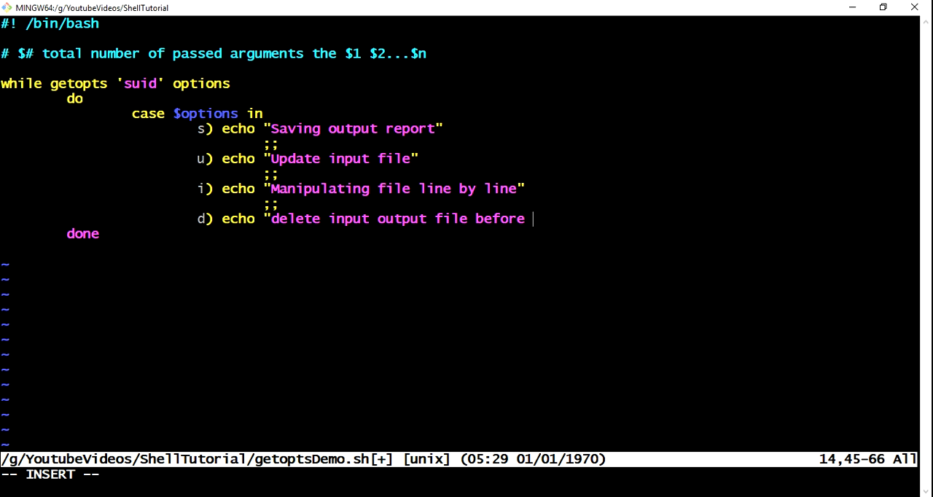
pyautogui.write('execute shell')
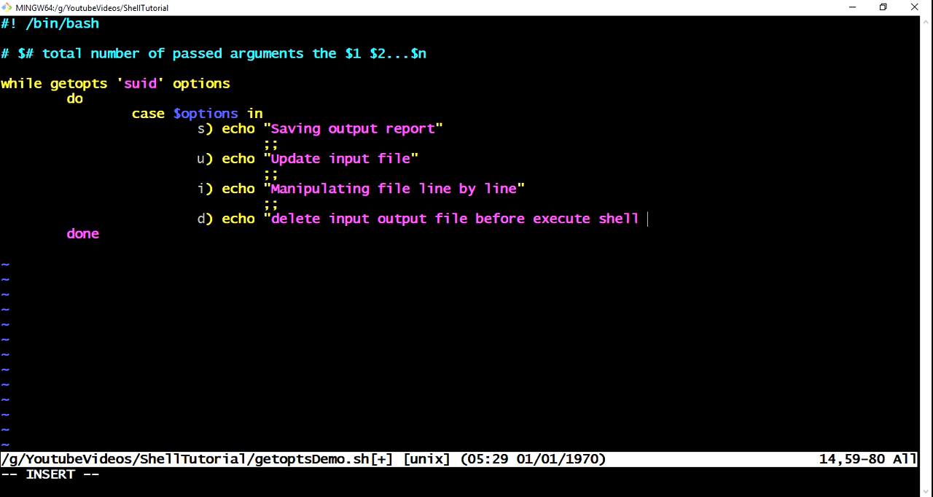
pyautogui.write('script')
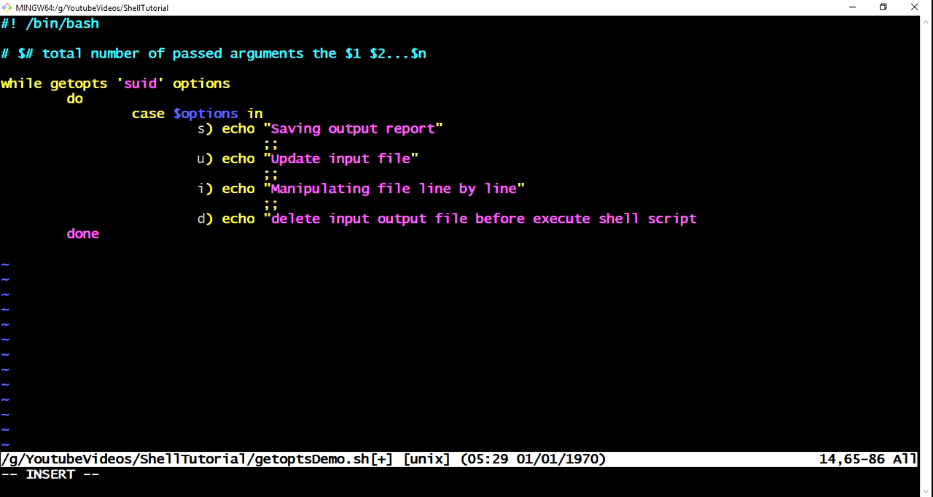
pyautogui.write('";')
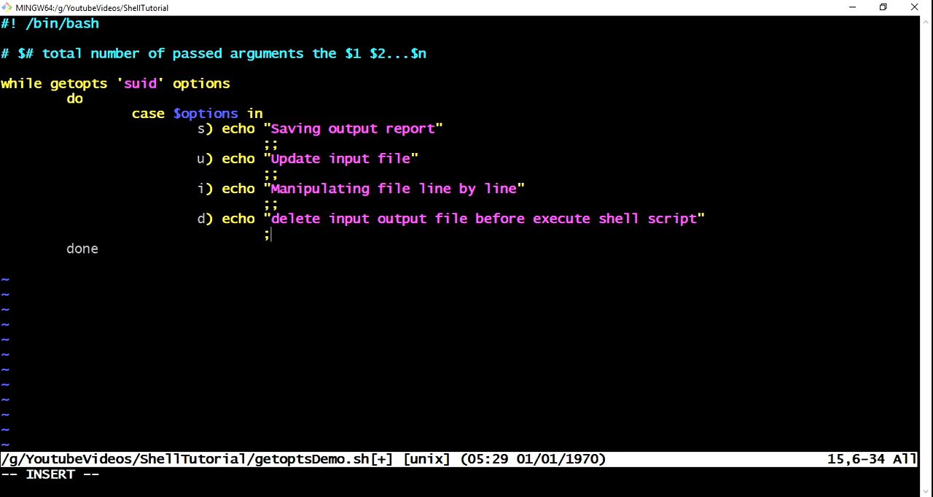
pyautogui.press('BackSpace')
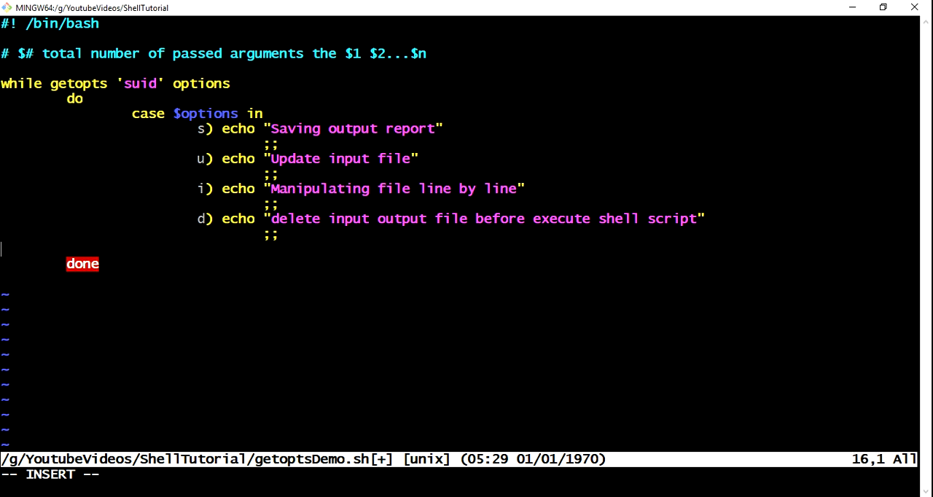
# Step: Close the case with 'esac', add 'exit 0', and save and quit vi
pyautogui.write('esac')
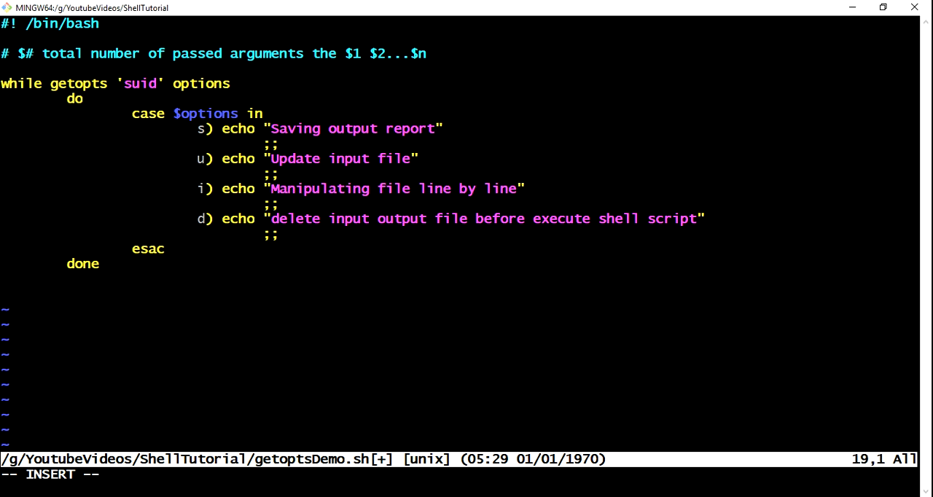
pyautogui.write('exi')
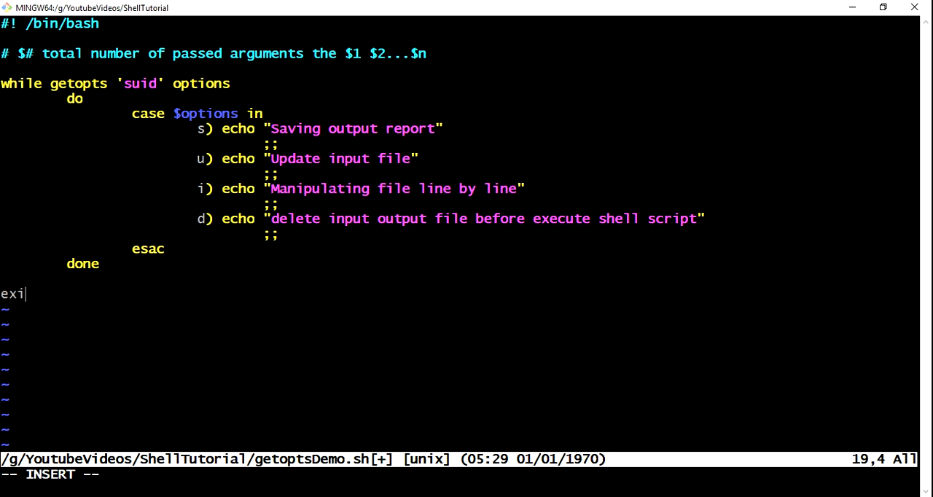
pyautogui.write('t 0')
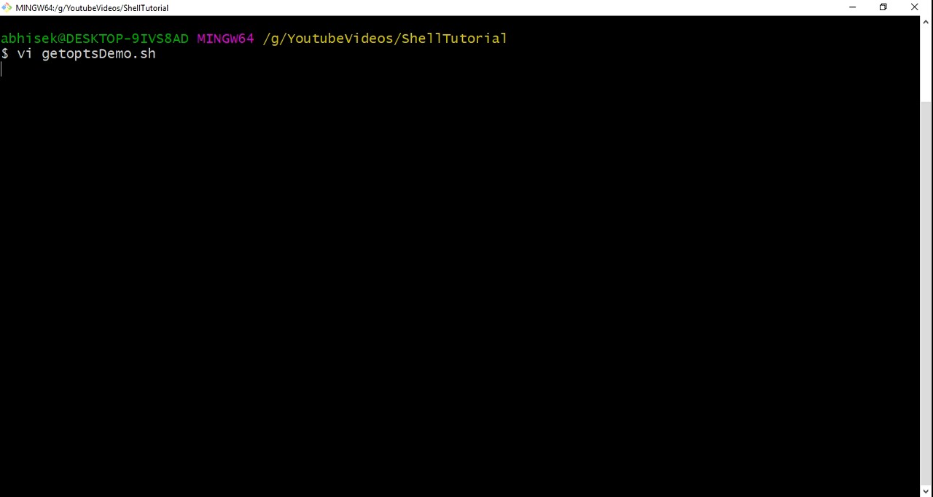
# Step: Run 'chmod a+x getoptsDemo.sh' to make the script executable
pyautogui.write('ch')
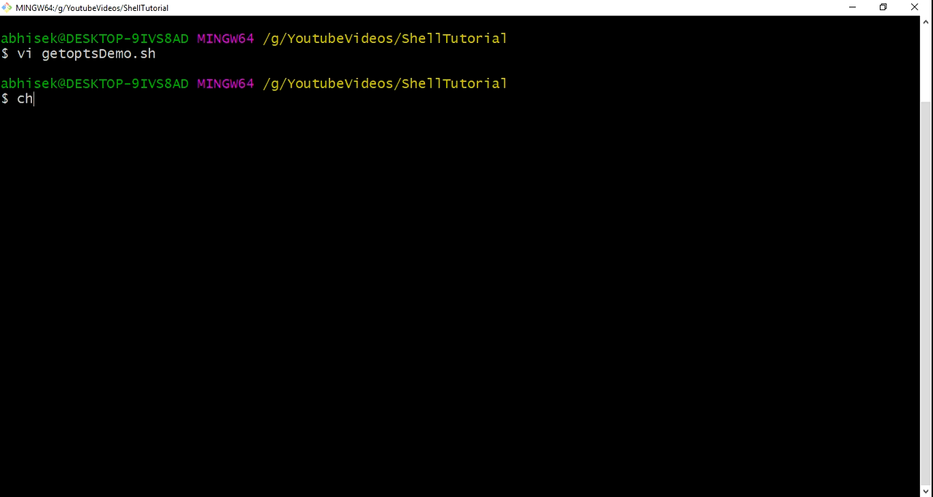
pyautogui.write('mod a')
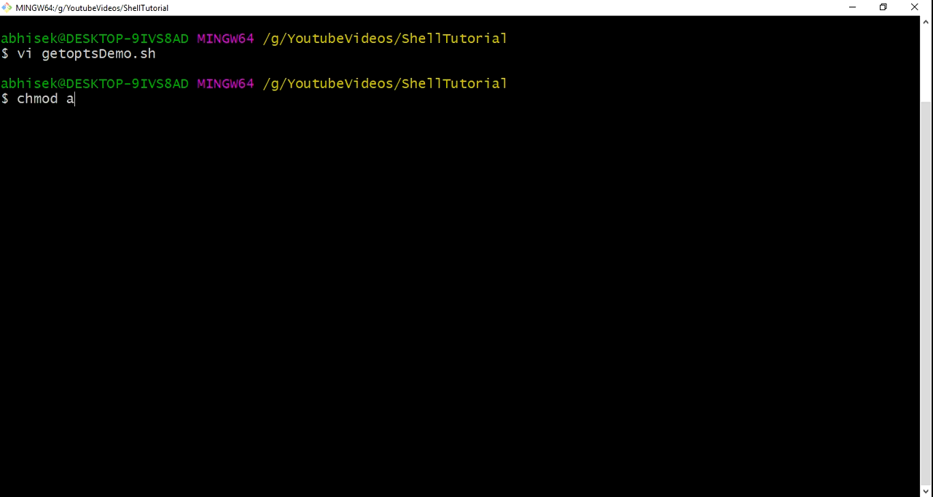
pyautogui.write('+x get')
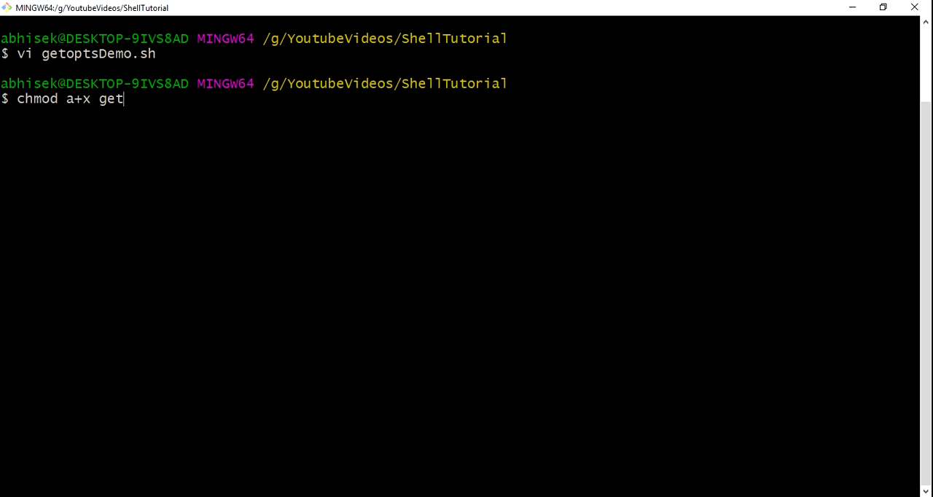
pyautogui.press('Enter')
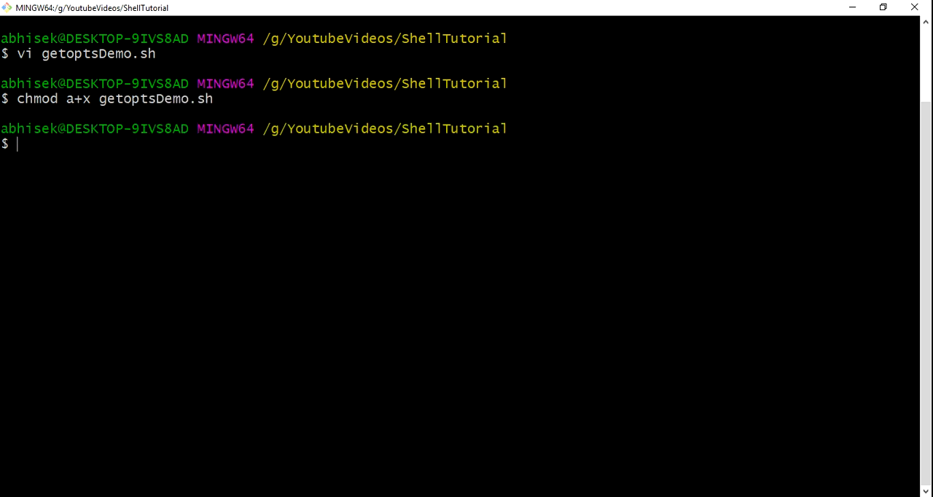
# Step: Begin typing the command './getoptsDemo.sh -' to run the script
pyautogui.write('./')
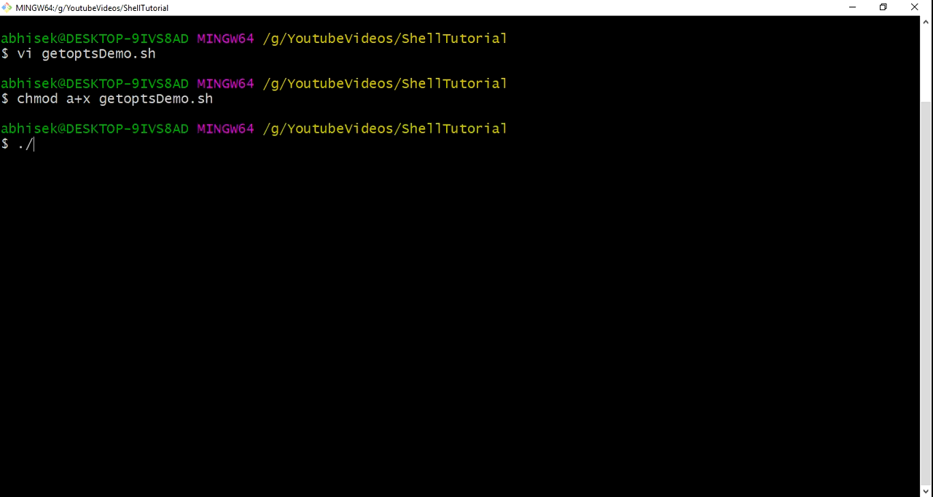
pyautogui.write('getoptsDemo.sh')
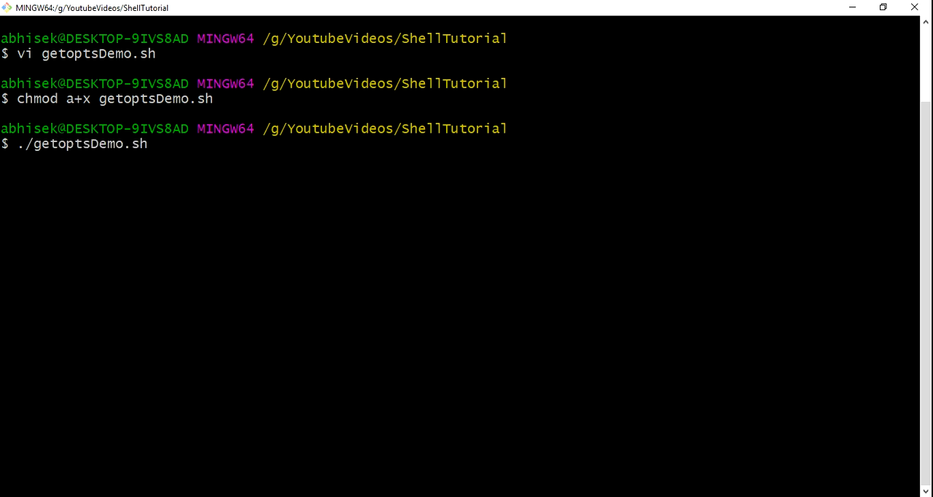
pyautogui.write('-')
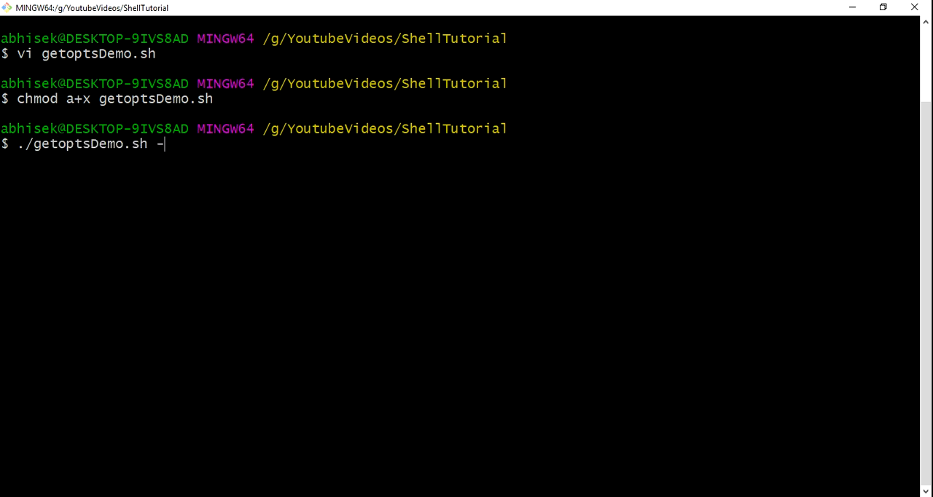
# Step: Run './getoptsDemo.sh -s', then './getoptsDemo.sh -s -u -d'
pyautogui.write('s')
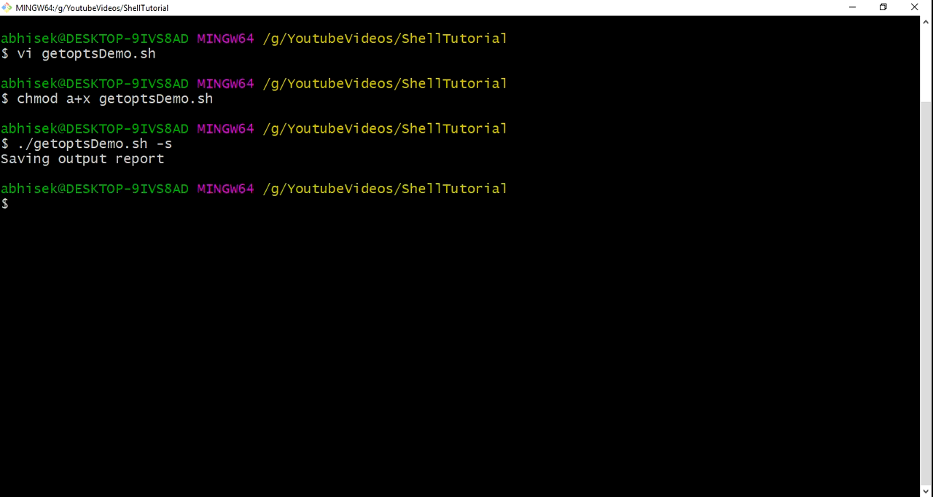
pyautogui.write('./getoptsDemo.sh -s')
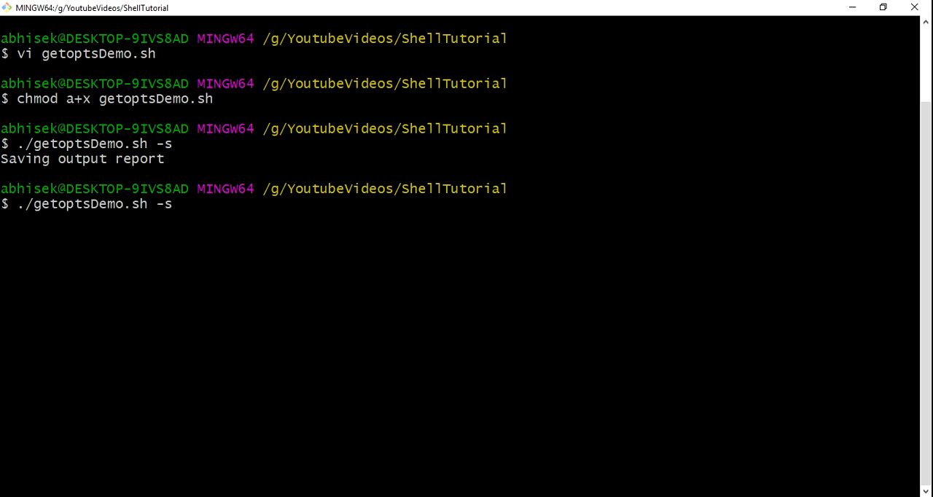
pyautogui.write('-')
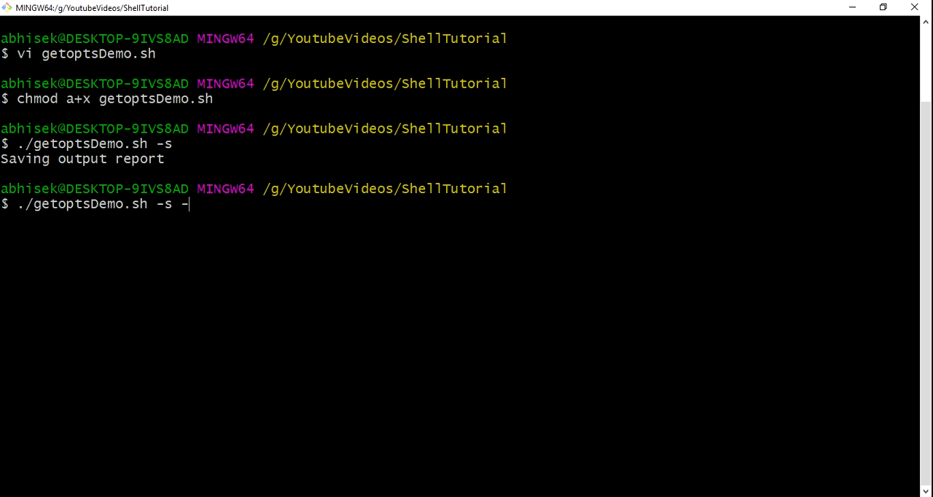
pyautogui.write('u -d')
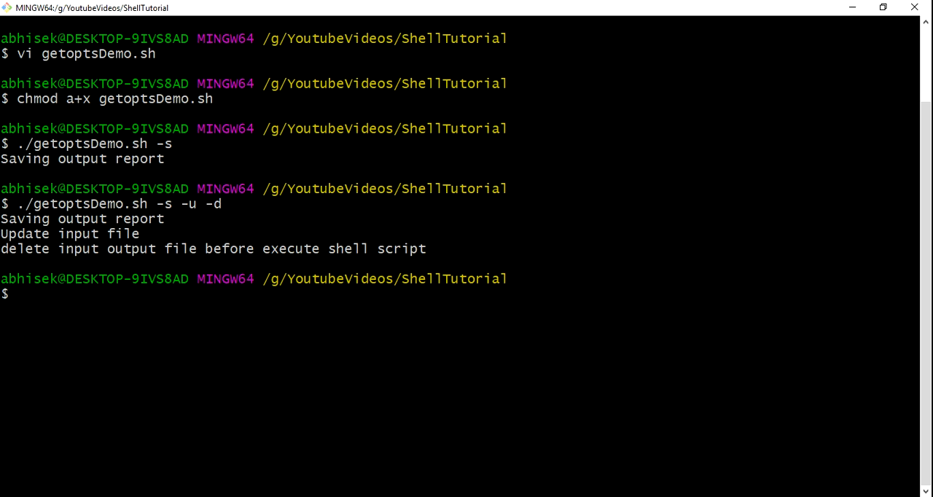
# Step: Cancel 'ls -ltr' and run ./getoptsDemo.sh -suid, printing all four option messages
pyautogui.write('ls')
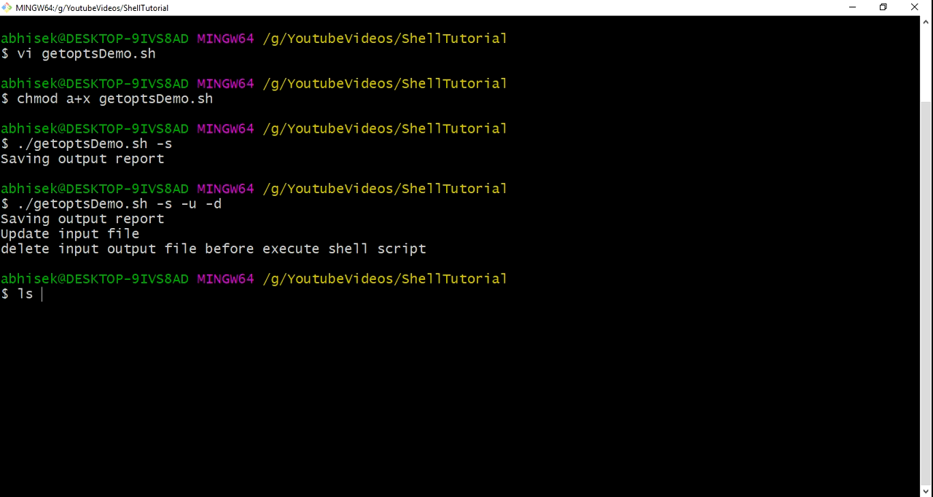
pyautogui.write('-ltr')
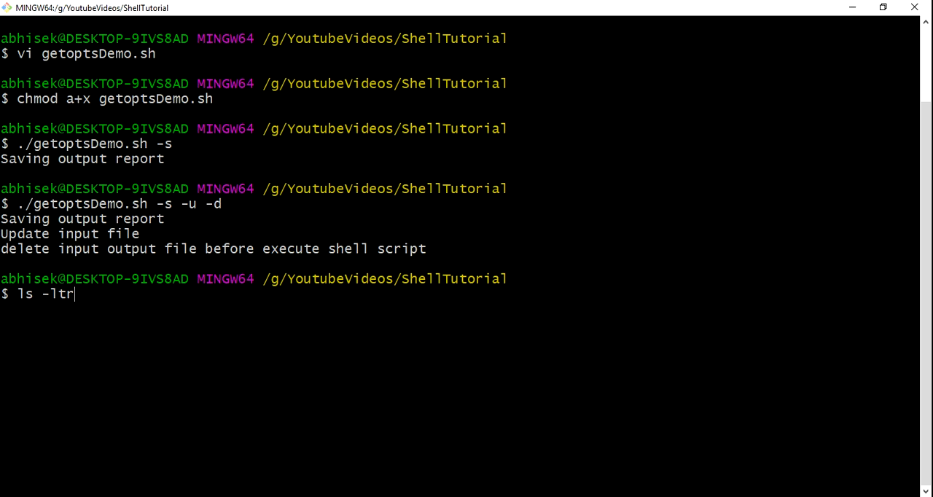
pyautogui.press('ctrl+c')
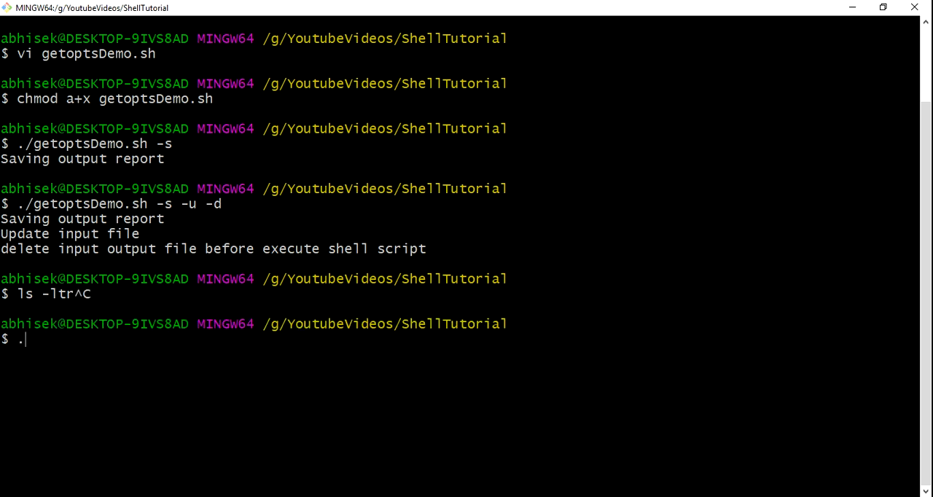
pyautogui.write('/getoptsDemo.sh')
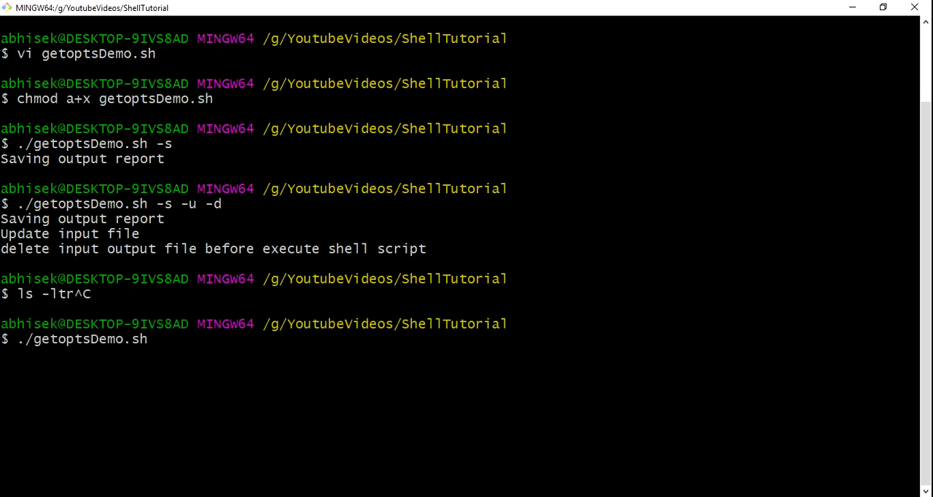
pyautogui.write('-')
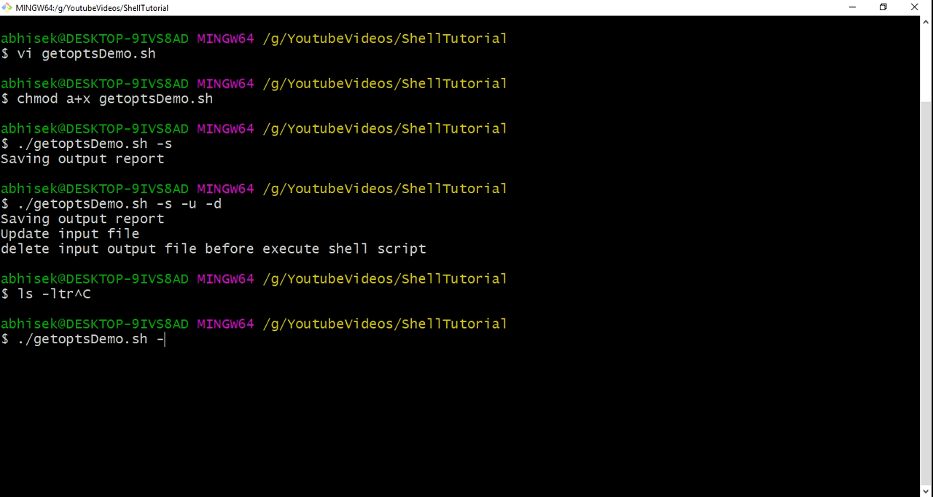
pyautogui.write('suid')
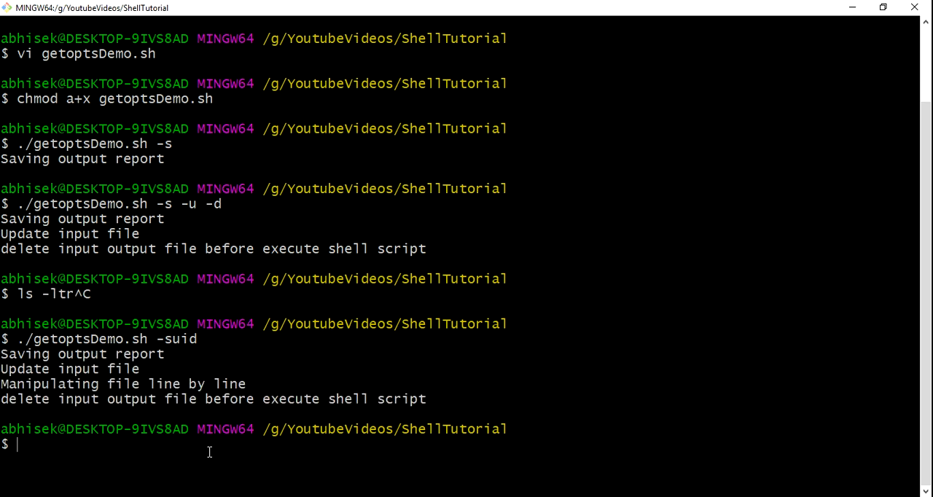
# Step: Discard a partial 'tar -czvf' line and begin typing 'vi get'
pyautogui.write('tar')
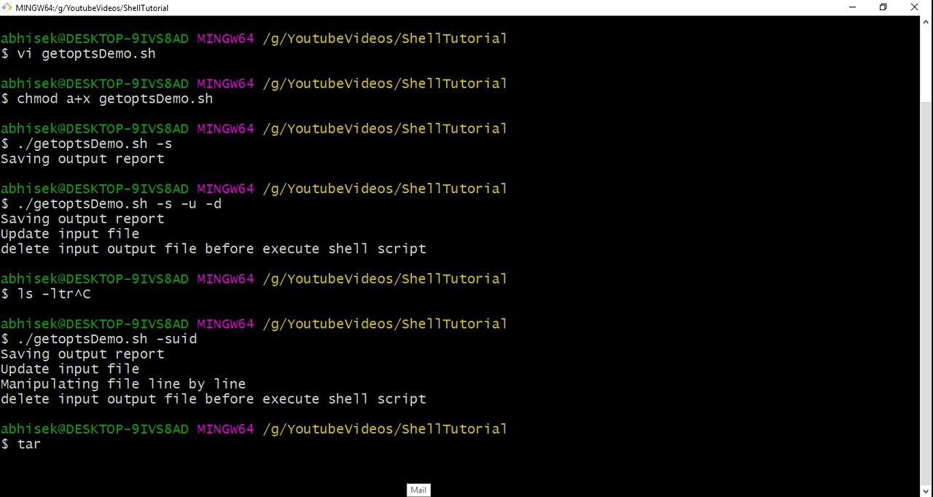
pyautogui.write('-czv')
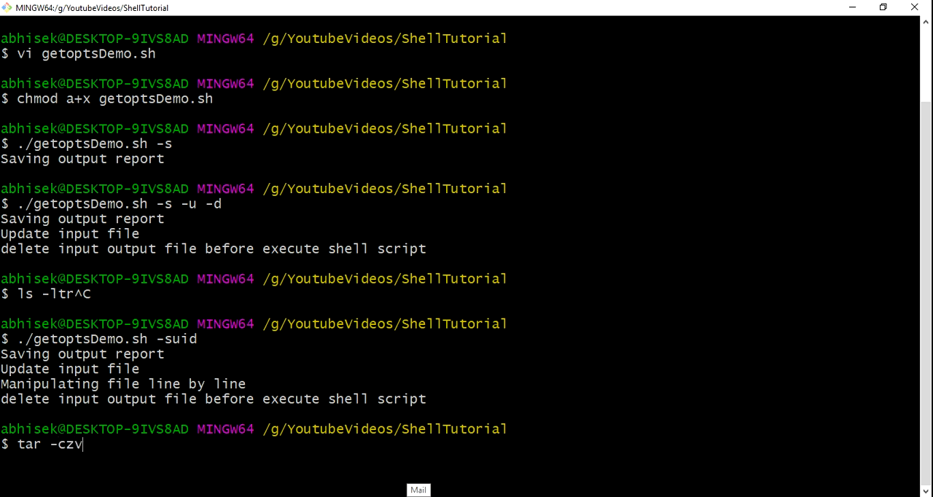
pyautogui.write('f')
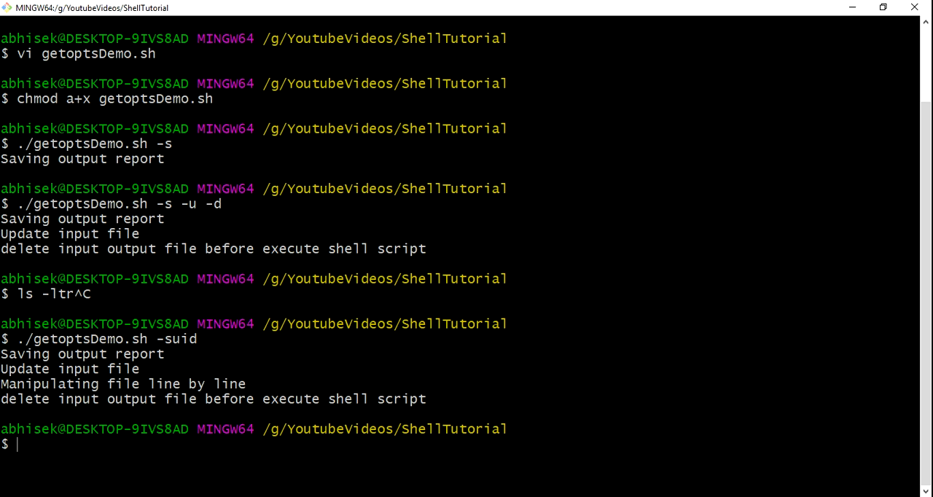
pyautogui.write('vi get')
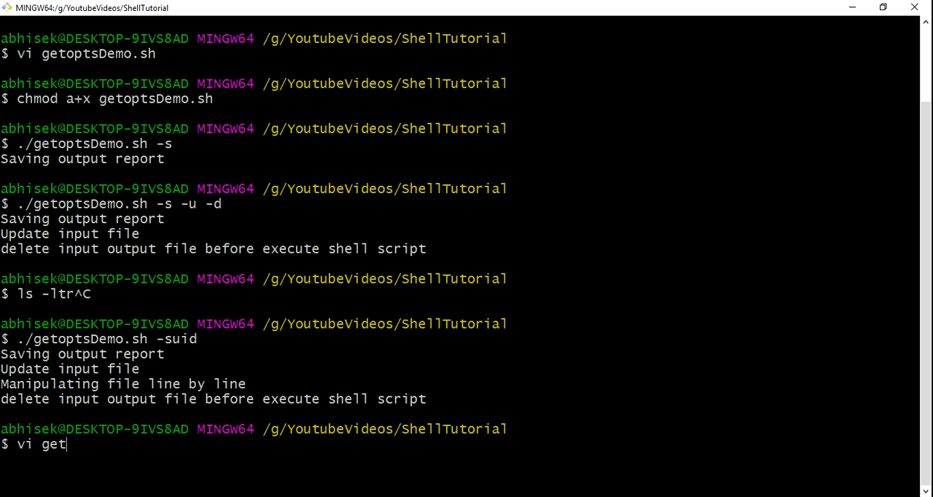
# Step: Open getoptsDemo.sh in vi and drop d's colon, making the option string 'su:id'
pyautogui.write('optsDemo.sh')
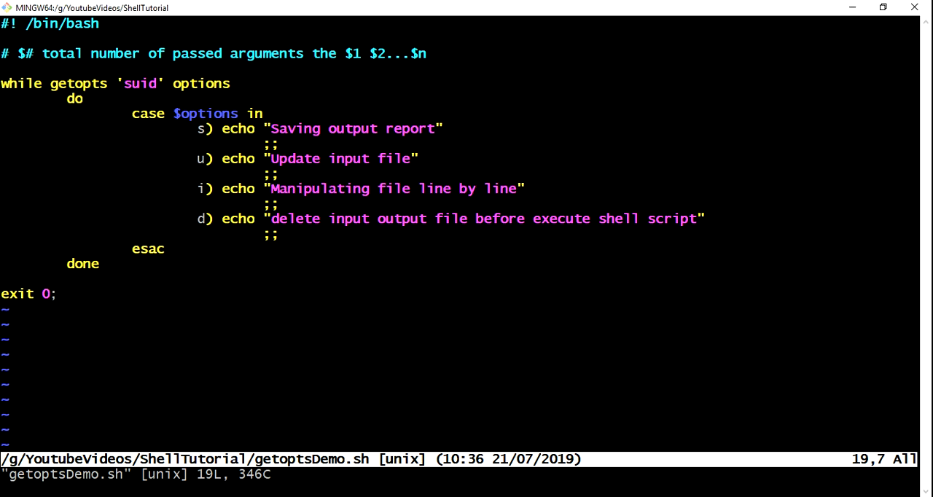
pyautogui.press('i')
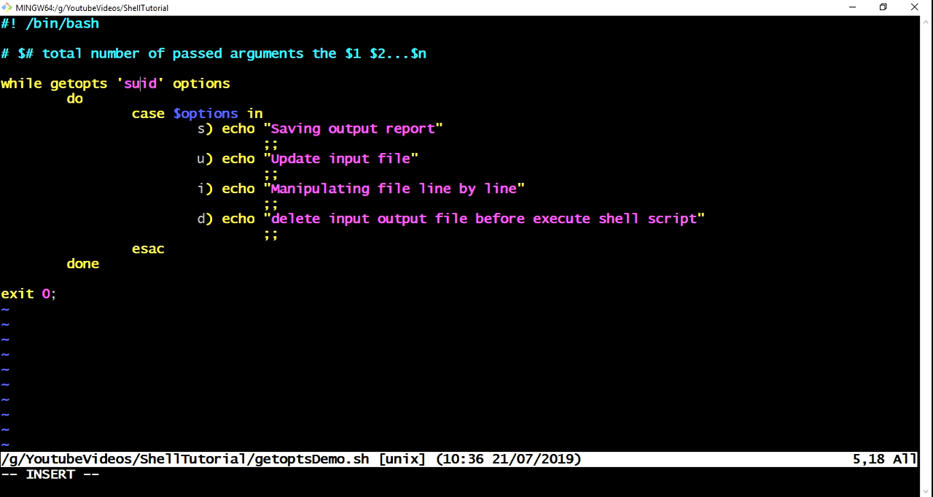
pyautogui.write(':')
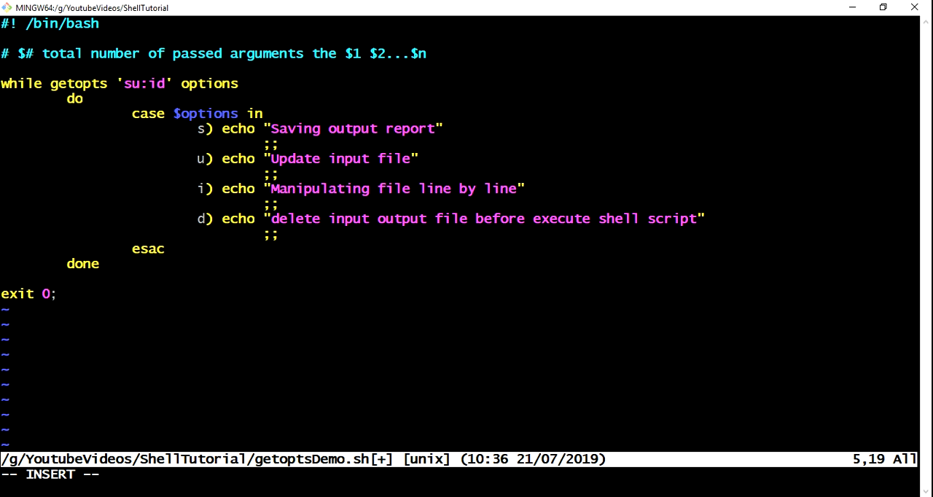
pyautogui.write(':')
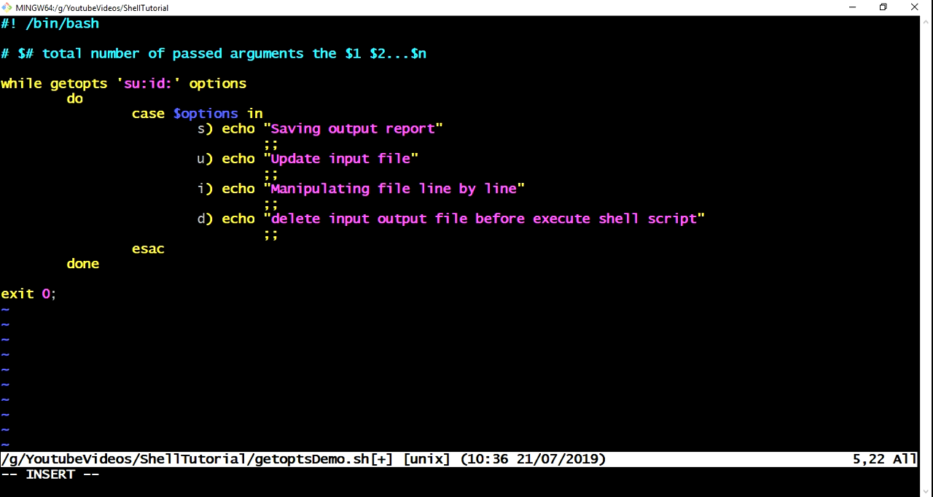
pyautogui.press('BackSpace')
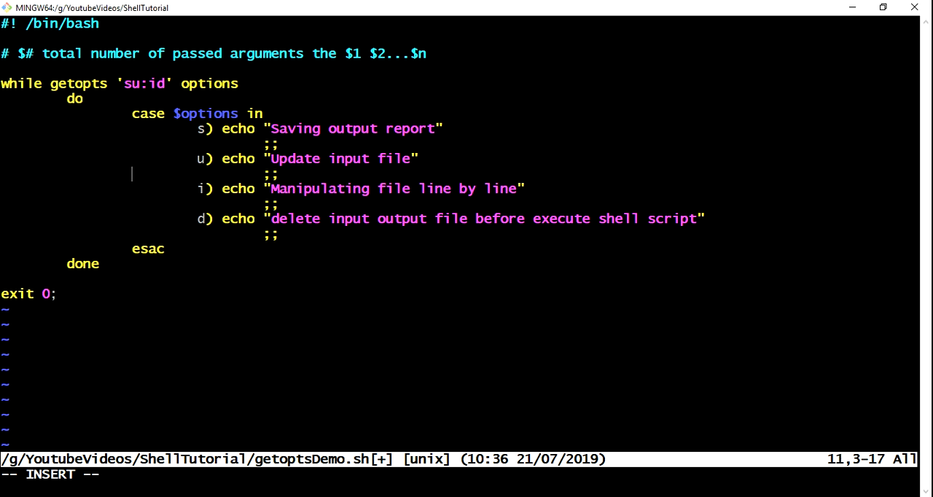
# Step: Under u), add echo "Passed argument with option is ${OPTARG}"
pyautogui.write('i')
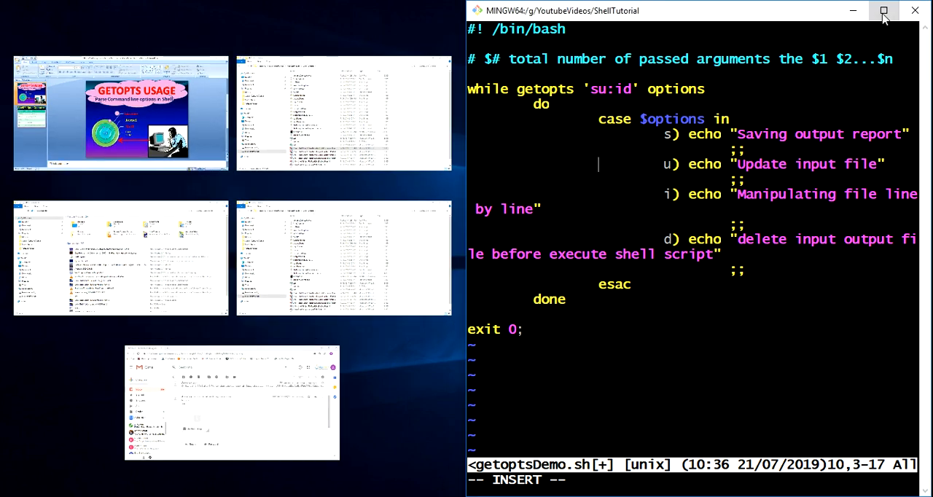
pyautogui.click(883, 10)
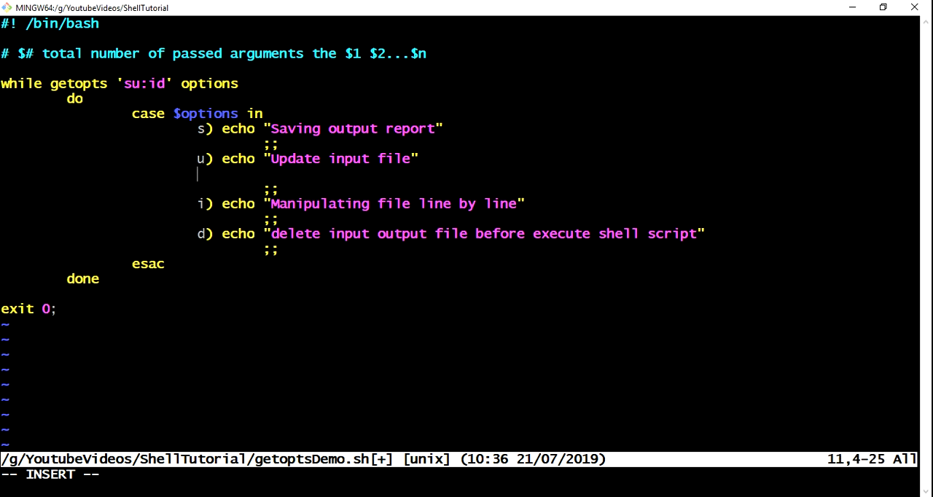
pyautogui.write('ec')
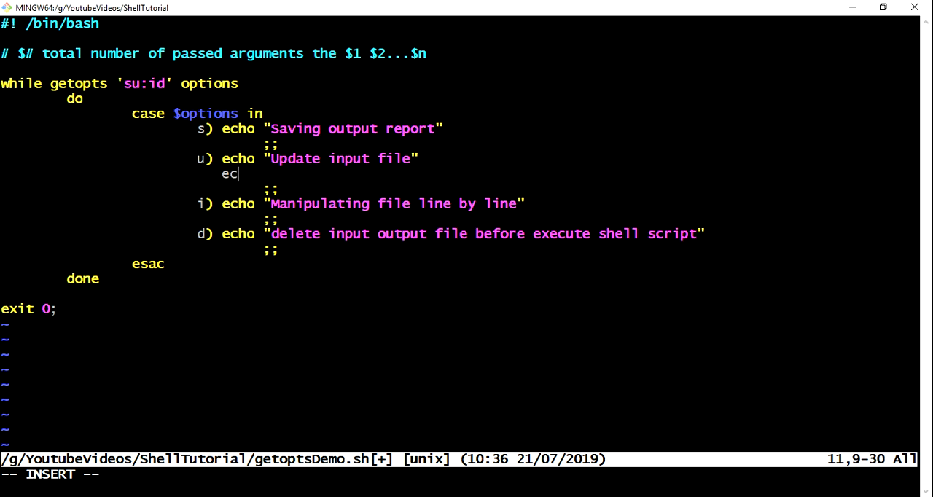
pyautogui.write('ho "')
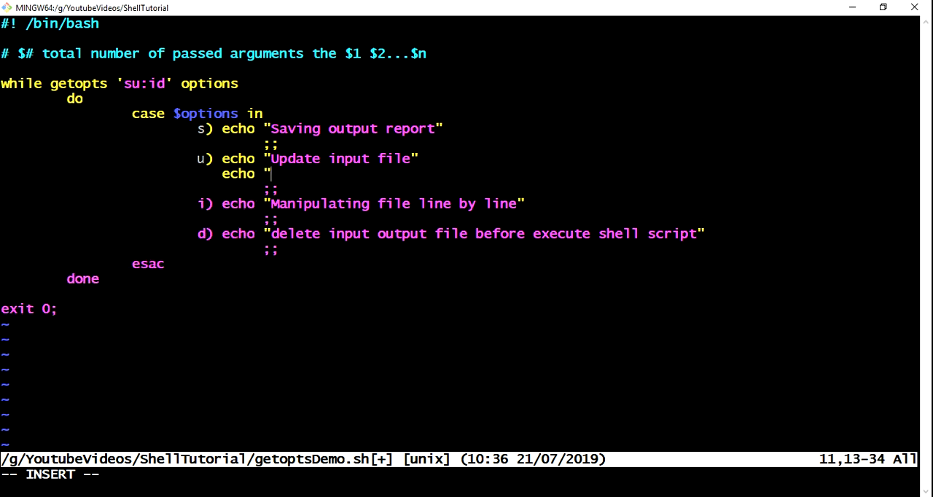
pyautogui.write('Pass')
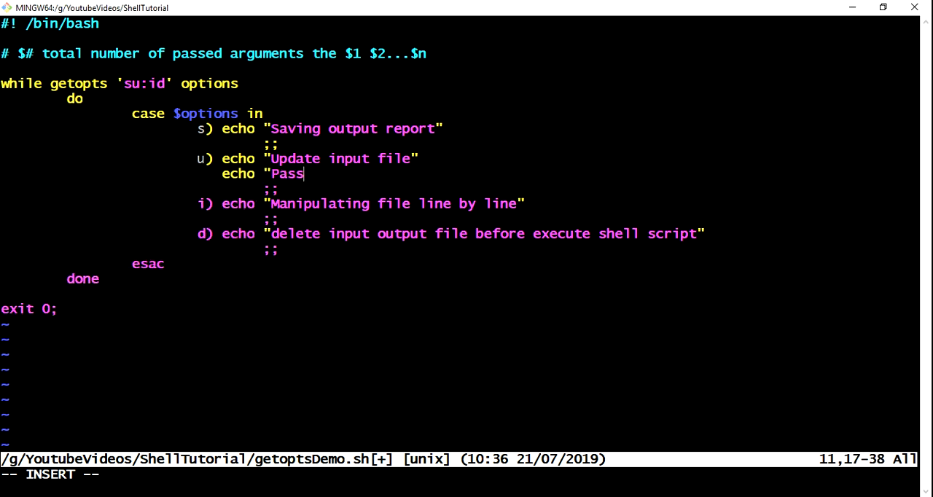
pyautogui.write('ed argumet')
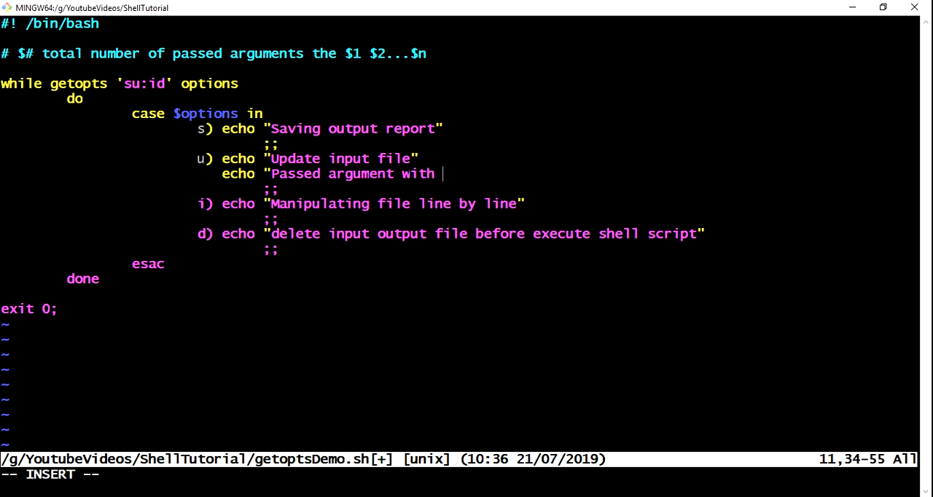
pyautogui.write('option i')
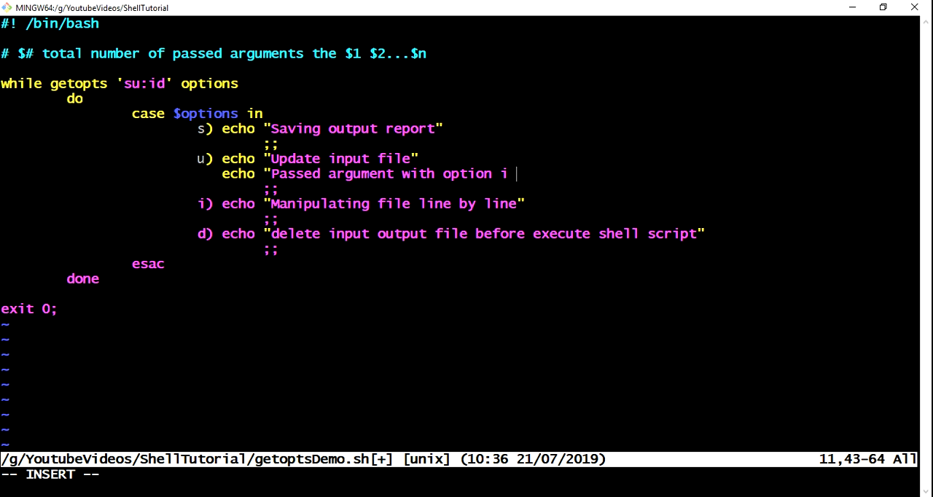
pyautogui.write('s $')
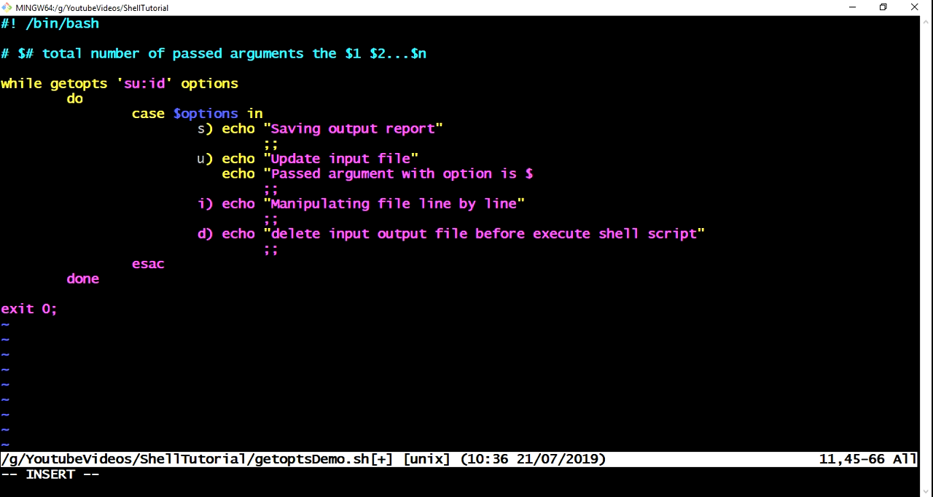
pyautogui.write('OPTARG')
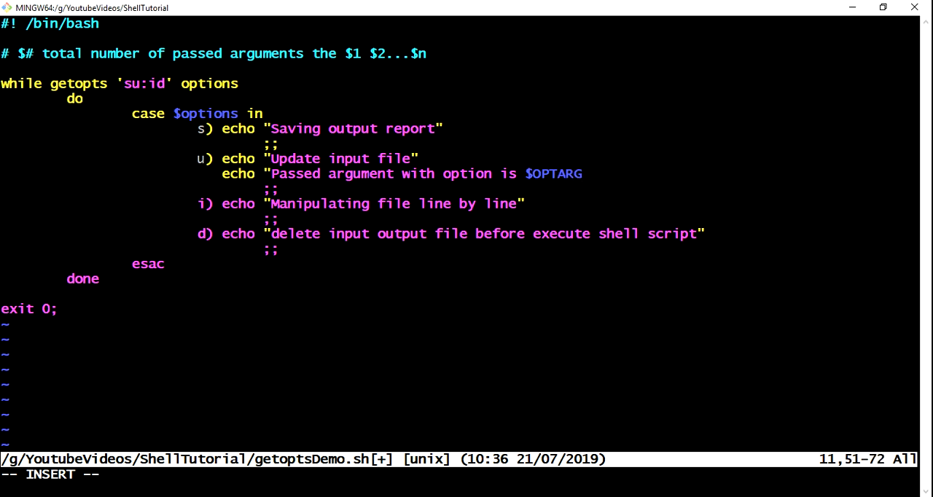
pyautogui.moveTo(602, 141)
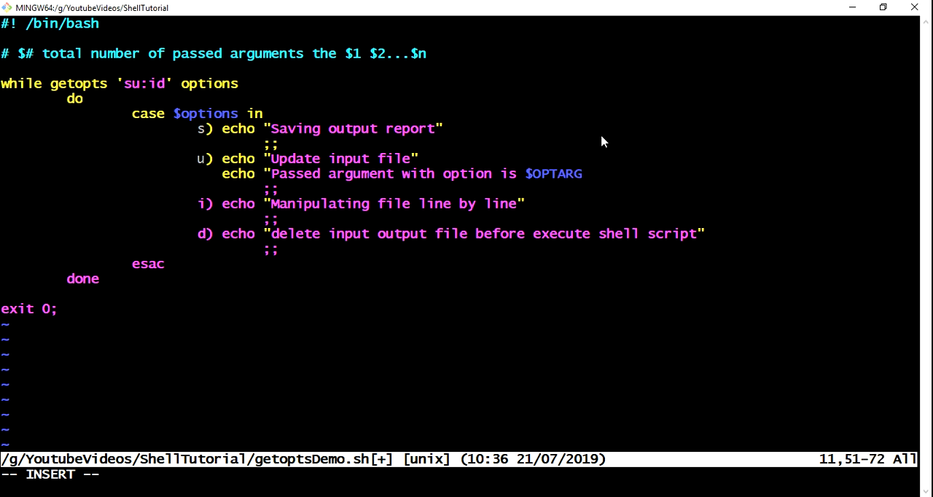
pyautogui.press('BackSpace')
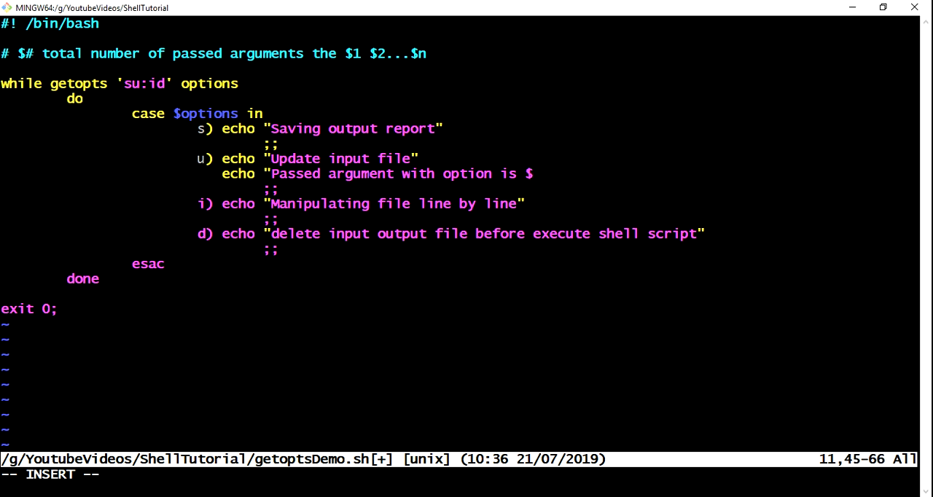
pyautogui.write('{OPT')
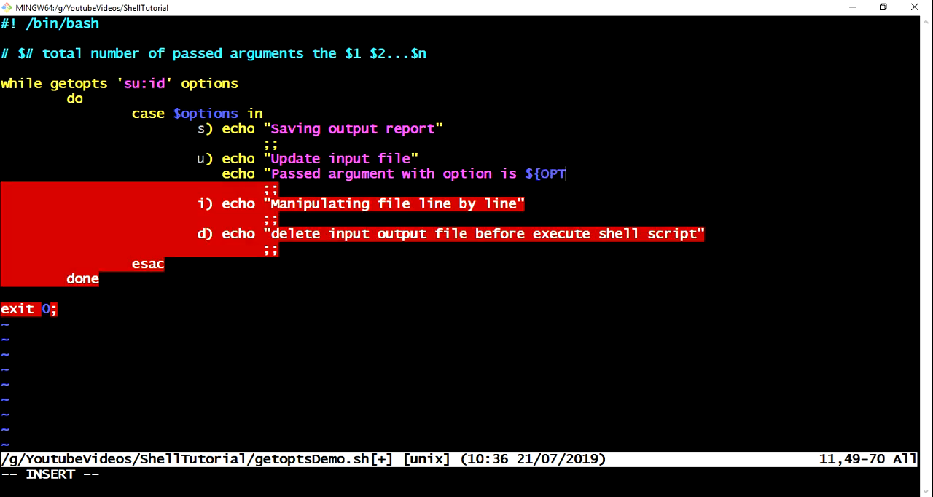
pyautogui.write('ARG}')
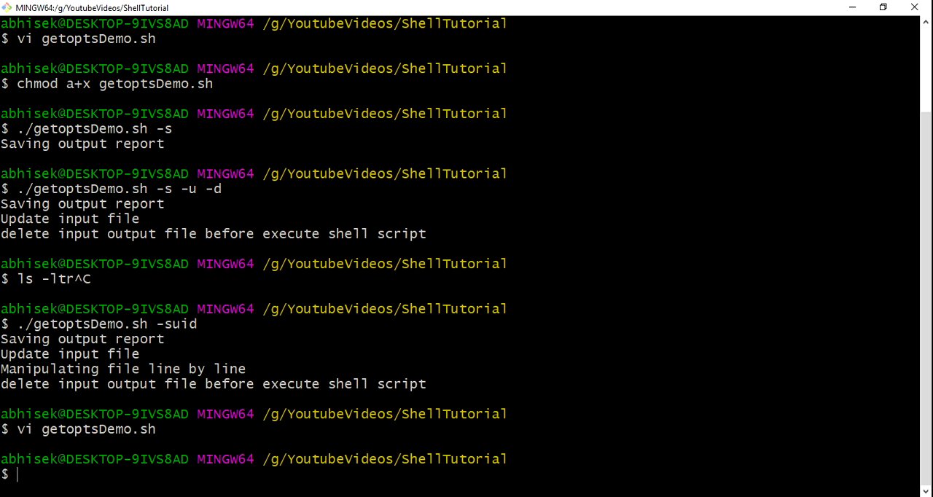
# Step: Clear the terminal and run ./getoptsDemo.sh -suid
pyautogui.write('clea')
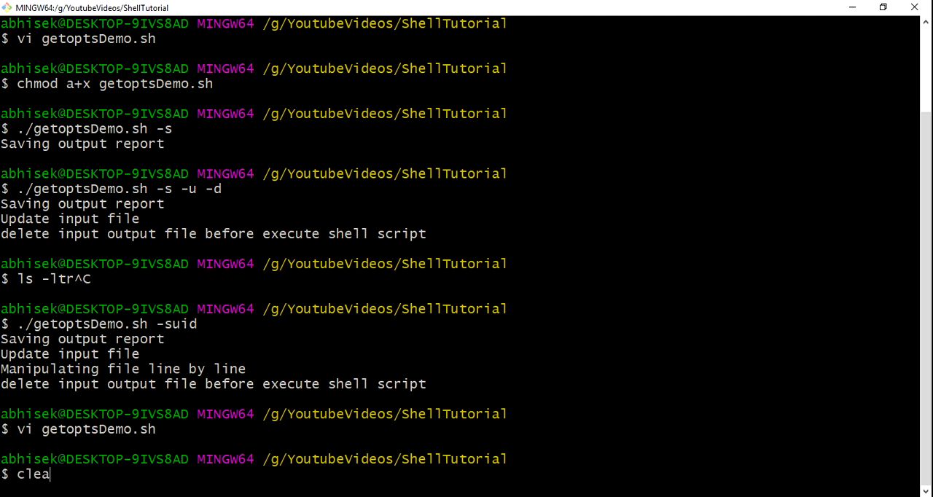
pyautogui.press('Enter')
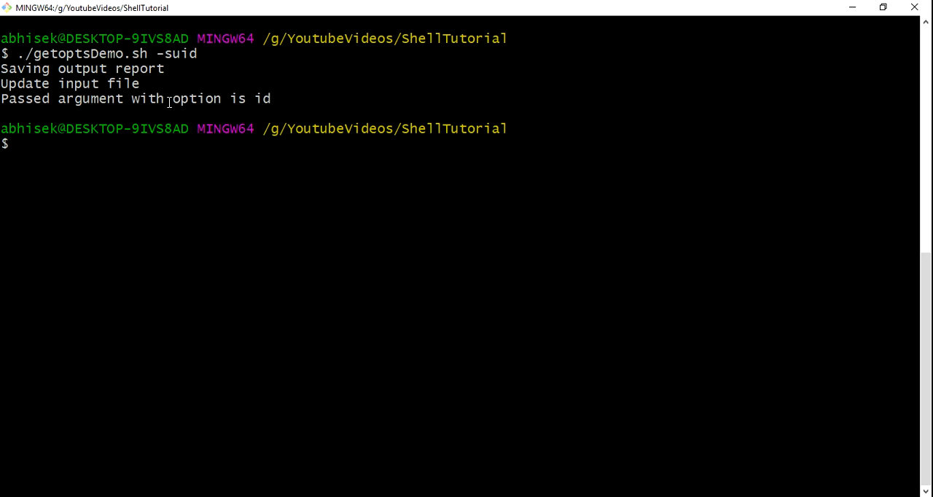
pyautogui.write('./getoptsDemo.sh -suid -u')
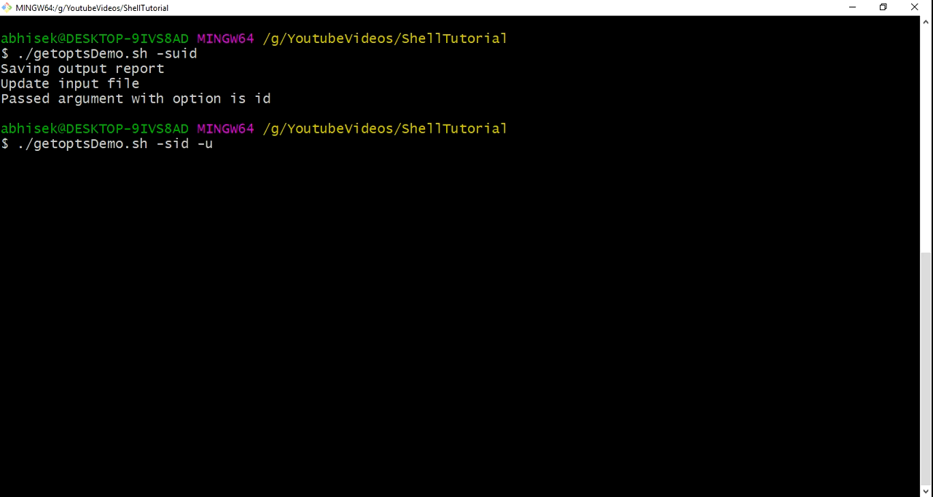
# Step: Run ./getoptsDemo.sh -sid -u testOption and highlight the echoed 'testOption'
pyautogui.write('test')
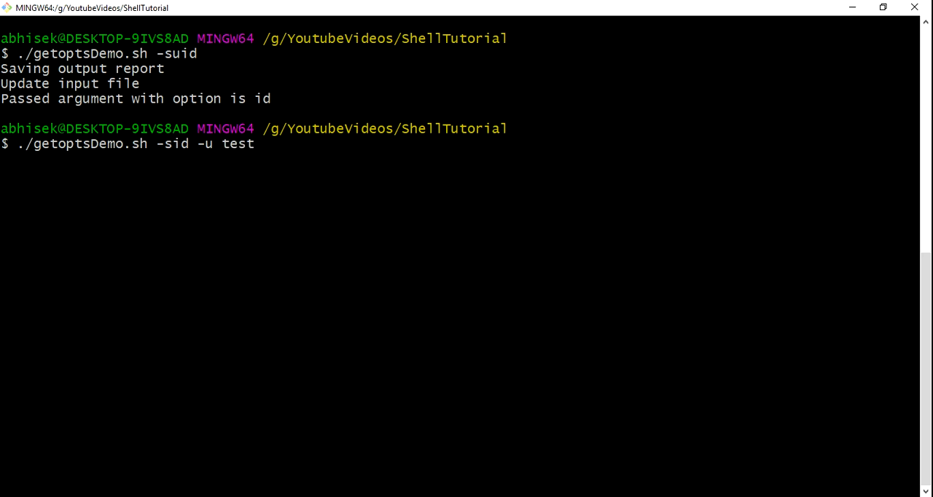
pyautogui.write('Option')
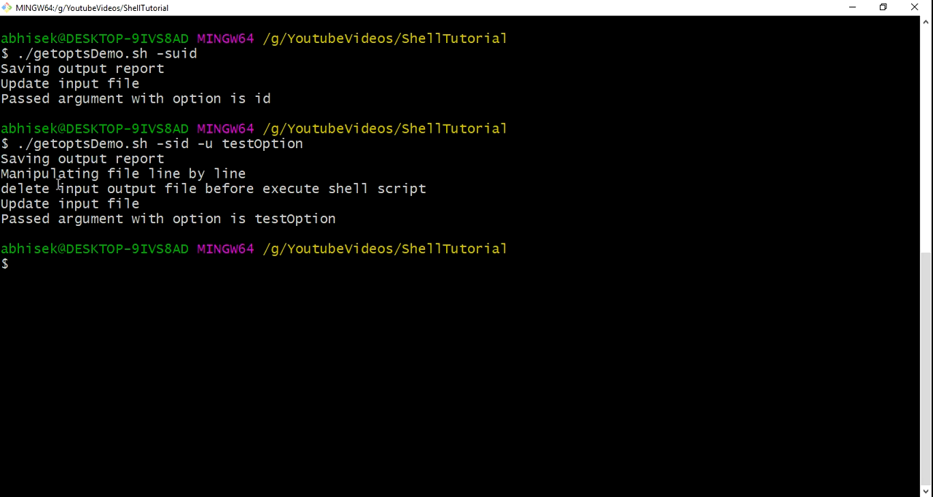
pyautogui.doubleClick(76, 174)
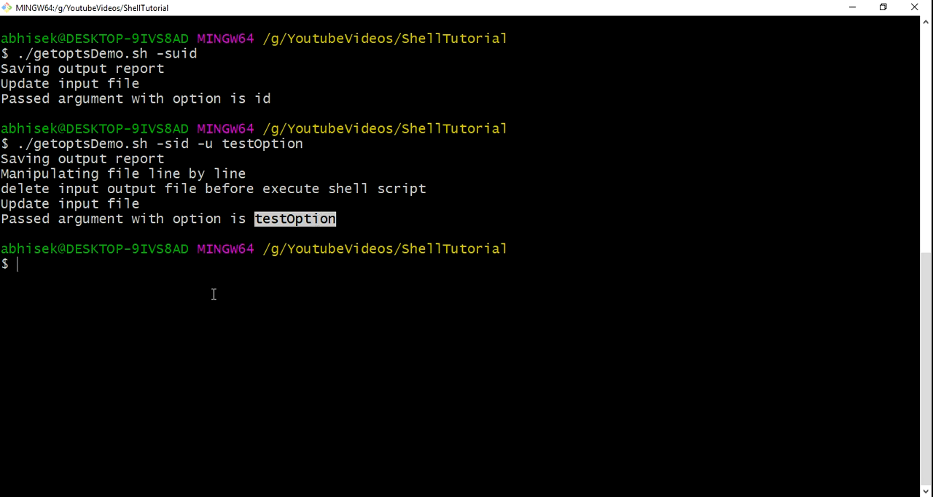
# Step: Abandon a 'tar -czvf test.tar.gz' command and reopen getoptsDemo.sh in vi
pyautogui.write('ta')
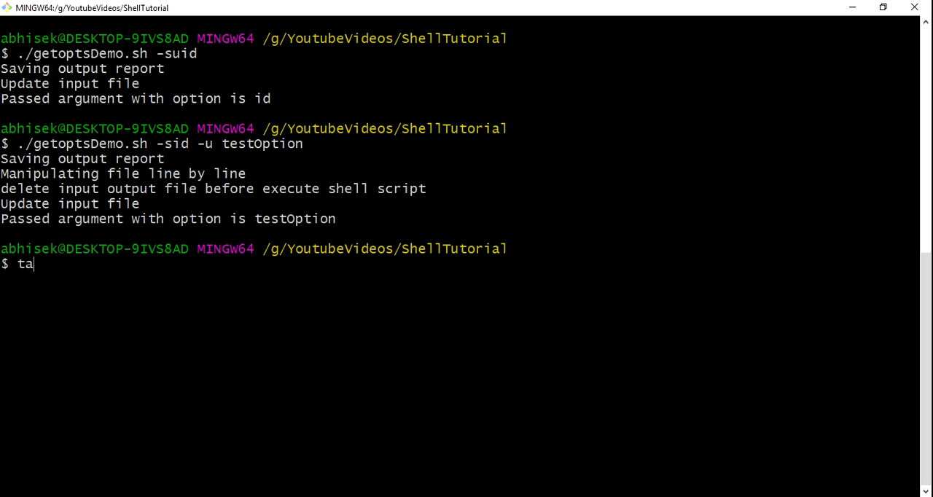
pyautogui.write('r -z')
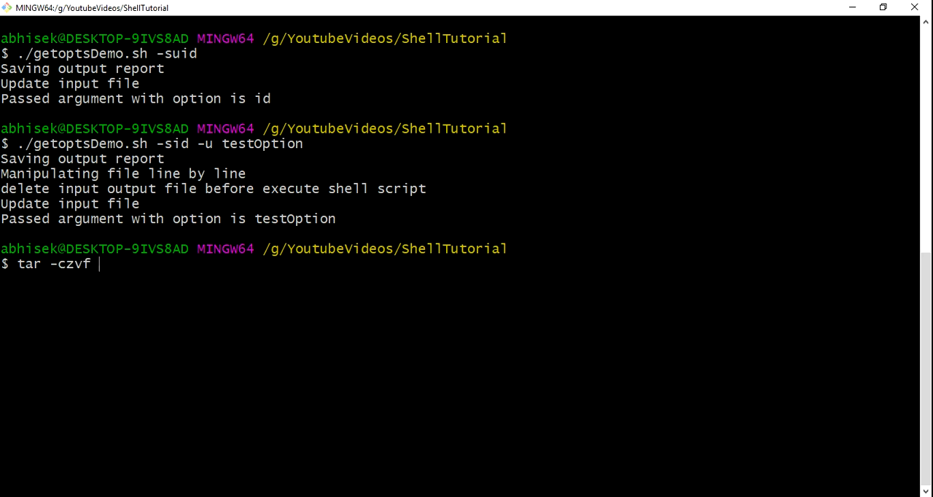
pyautogui.write('test')
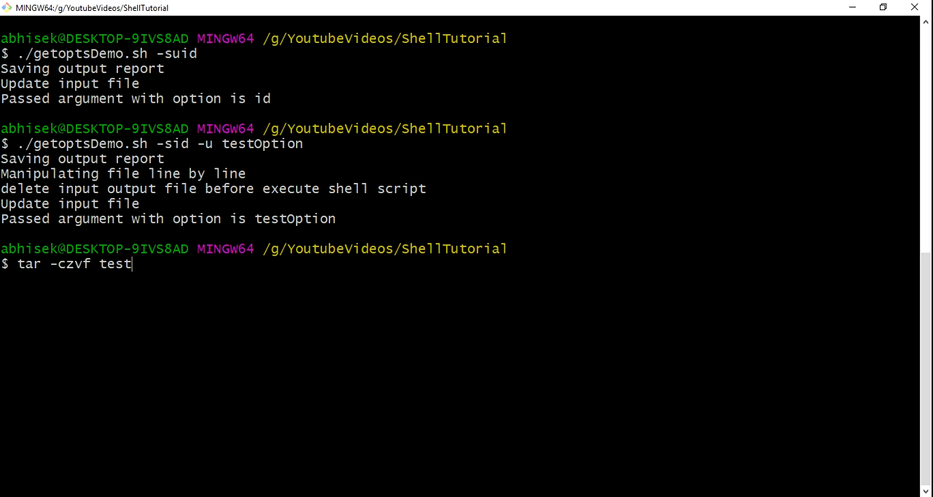
pyautogui.write('.tar.g')
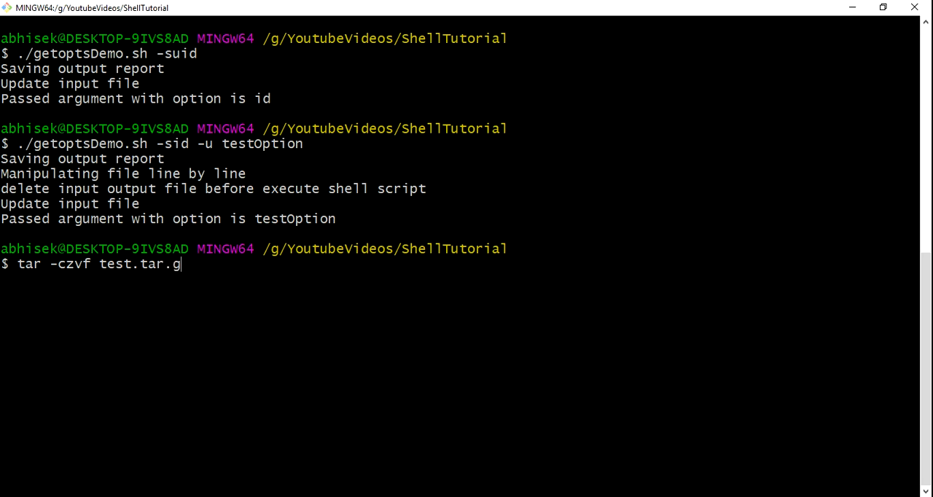
pyautogui.write('z')
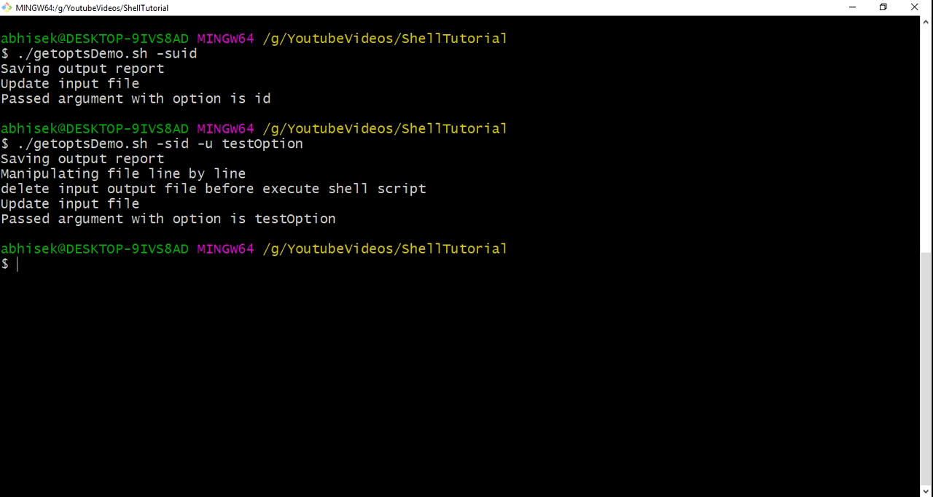
pyautogui.write('vi get')
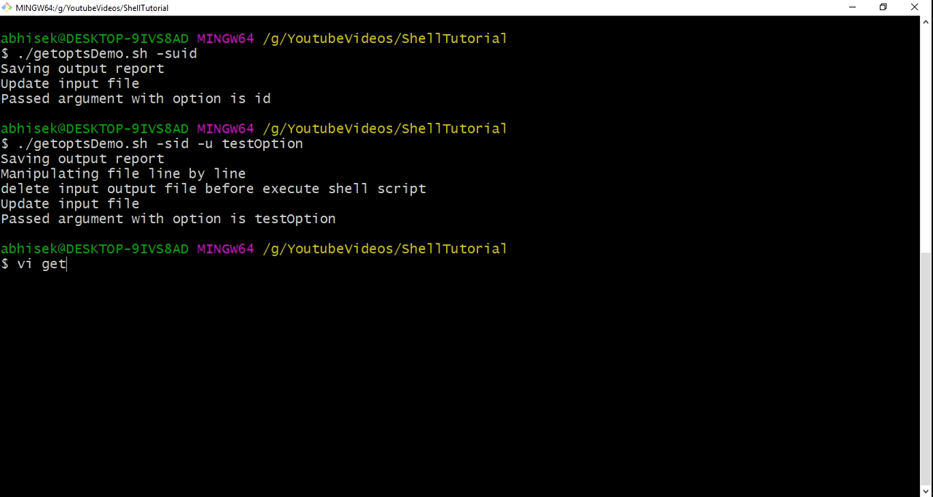
pyautogui.write('optsDemo.sh')
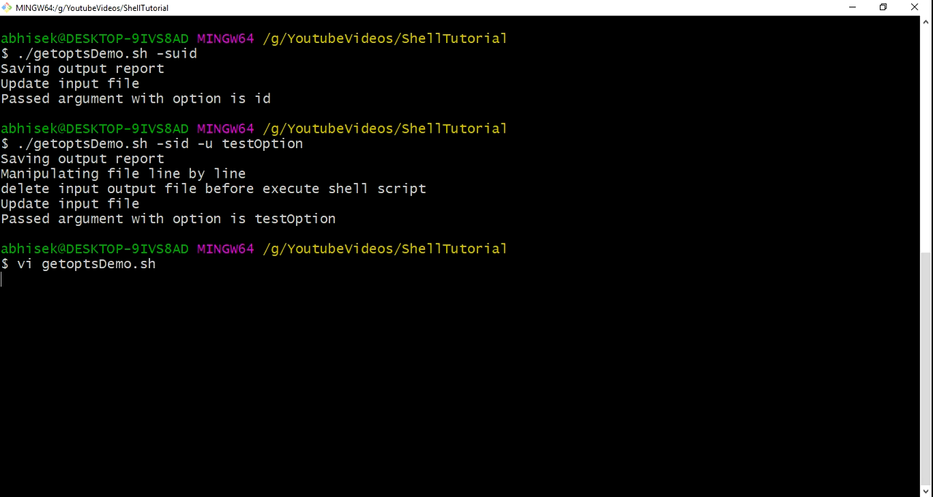